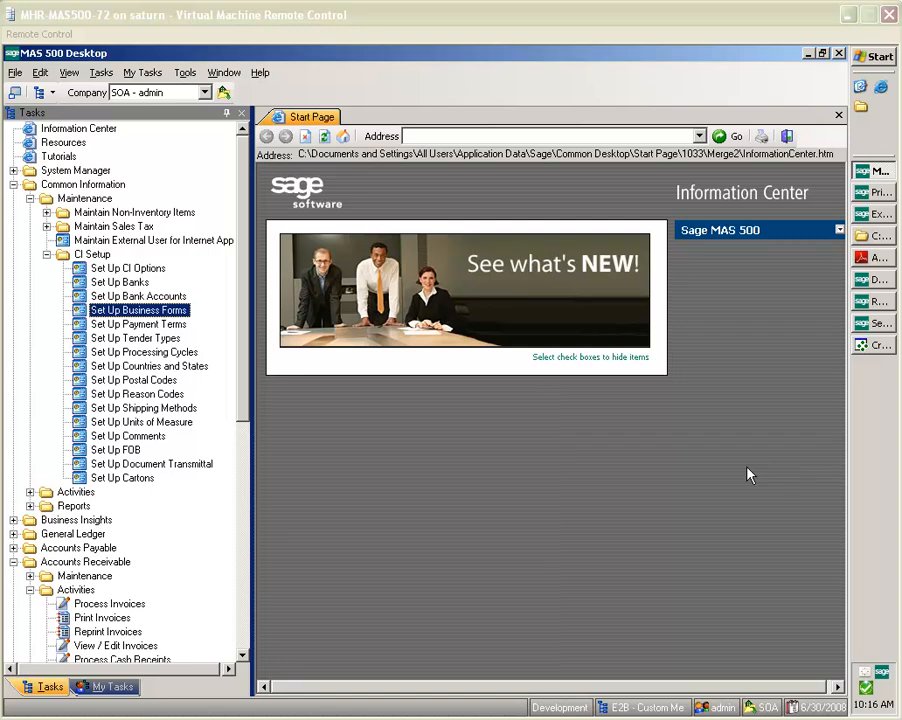
mouse_move(745, 473)
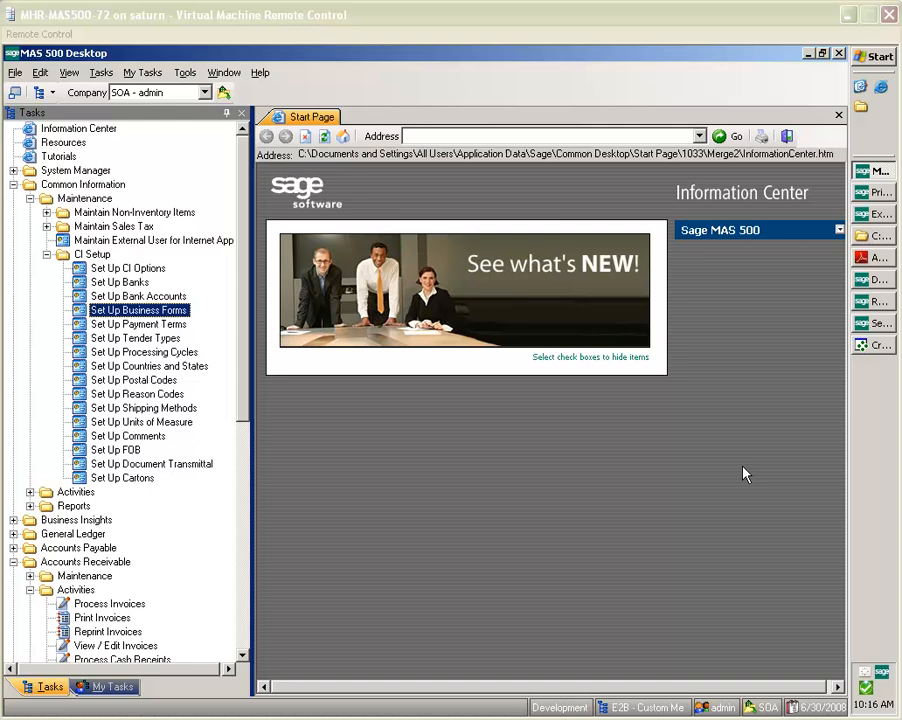
mouse_move(622, 448)
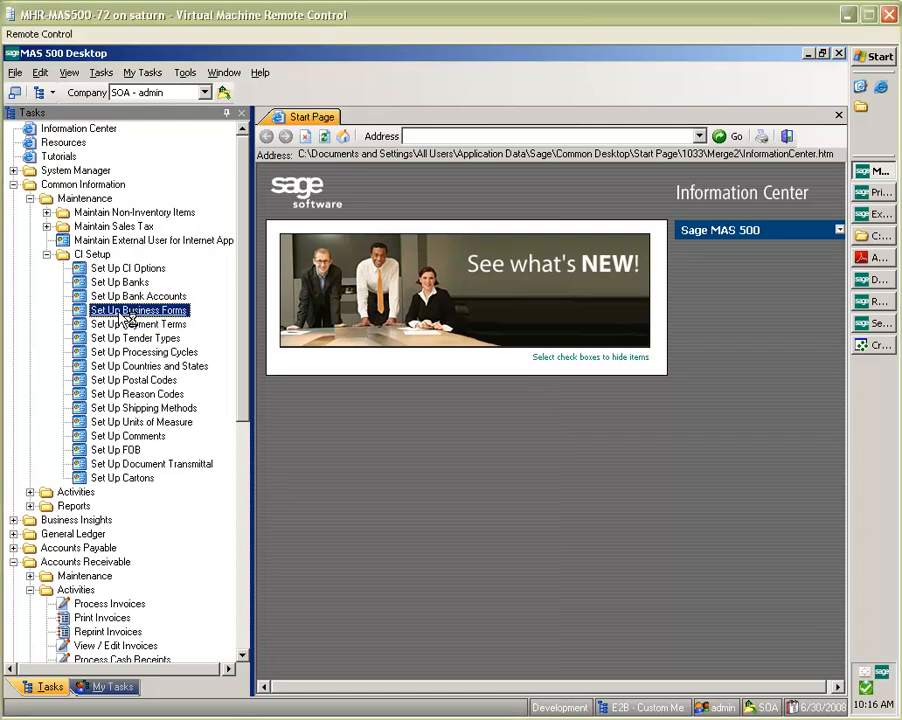
Open Set Up Business Forms under Common Information > CI Setup in the Tasks tree.
double_click(137, 310)
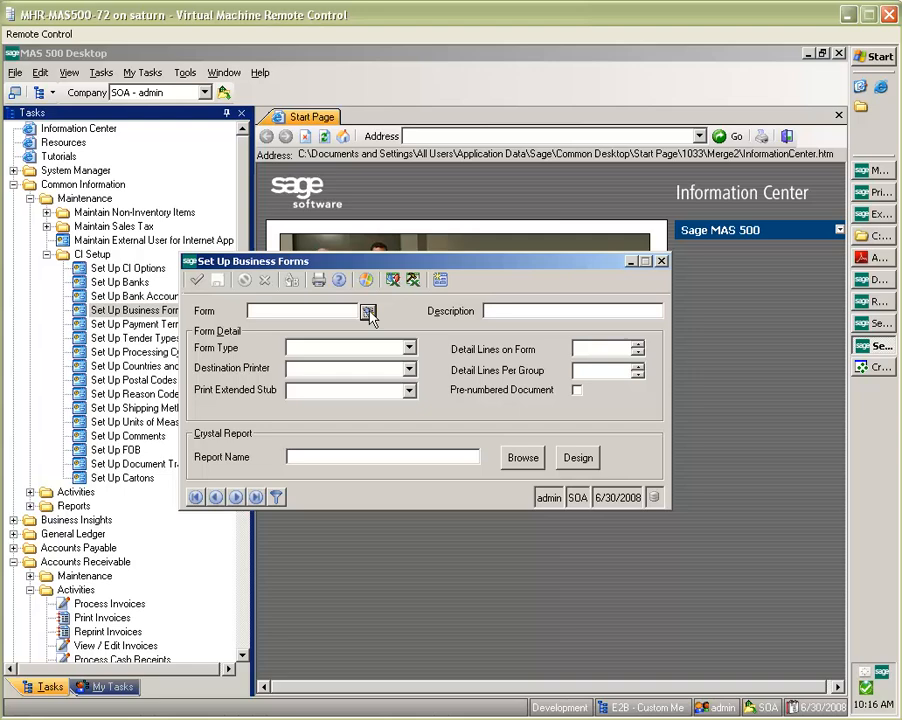
click(368, 311)
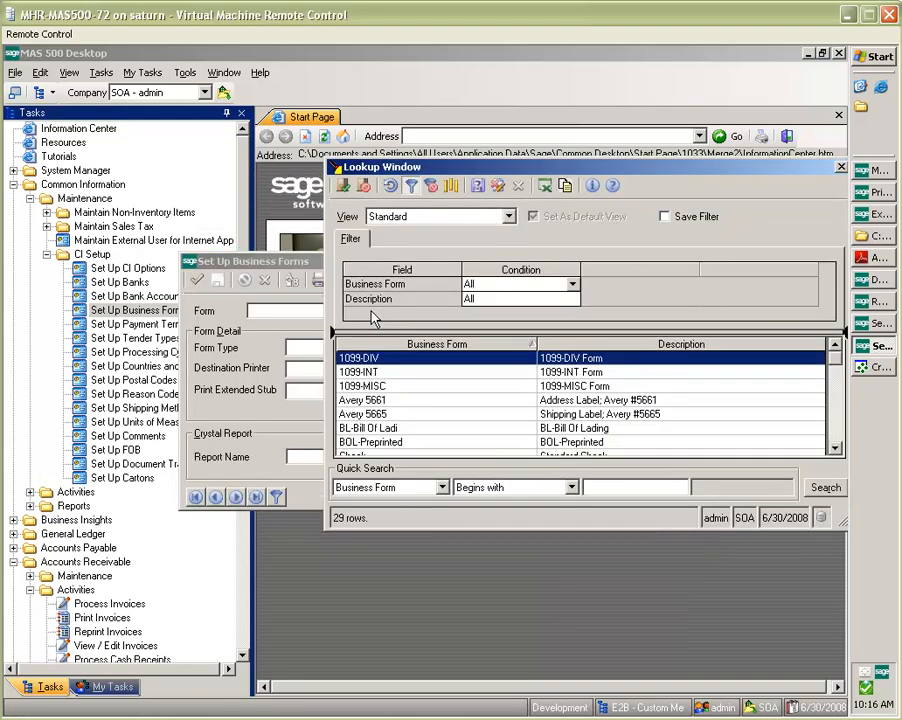
mouse_move(848, 428)
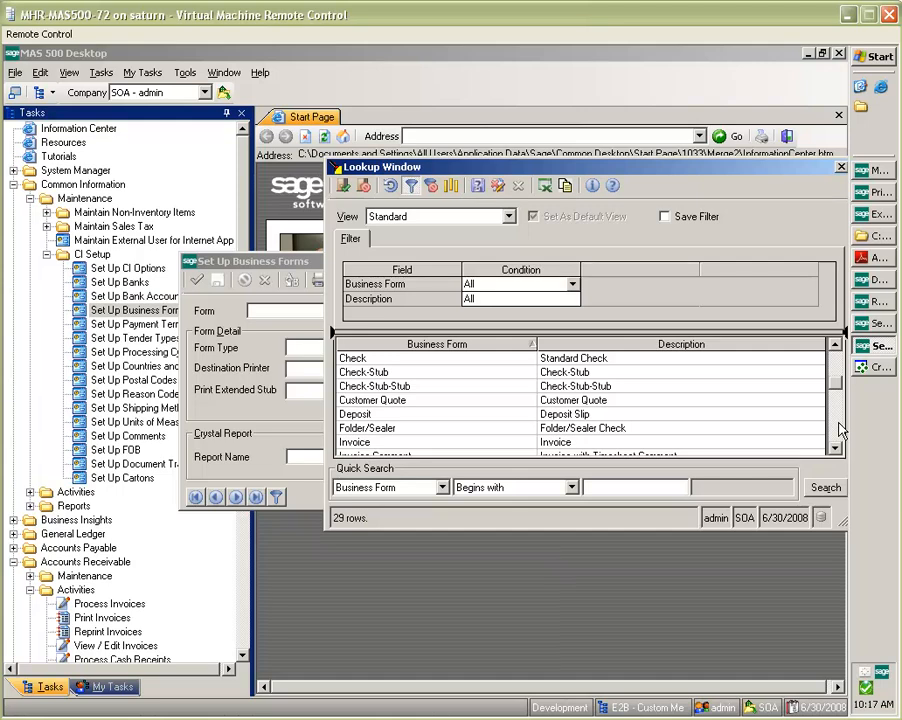
scroll(down, 3)
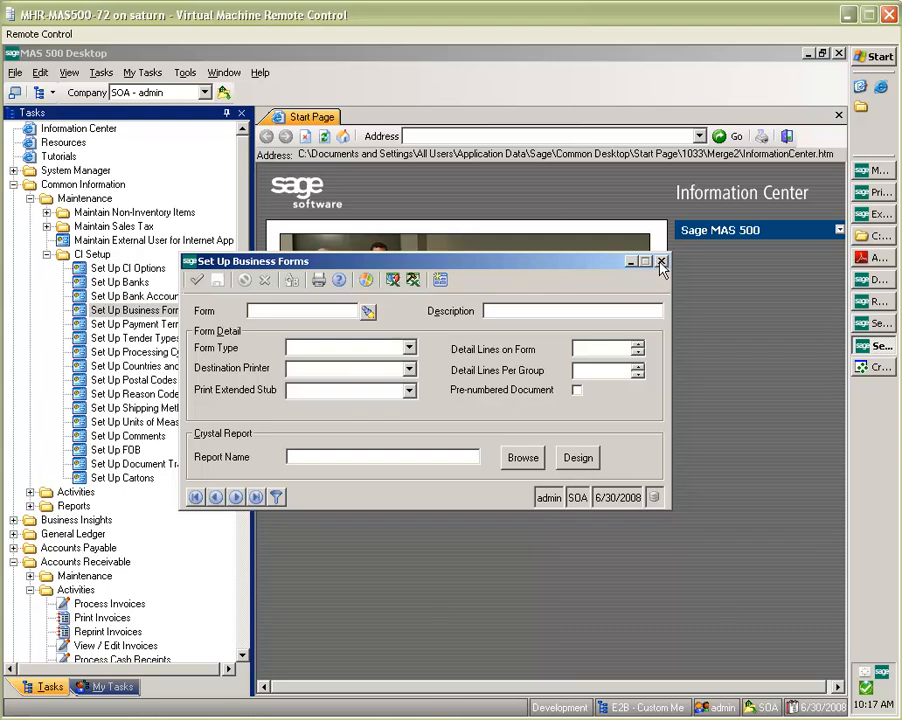
Close the empty business forms window and restore the instance with the Invoice form loaded.
click(661, 261)
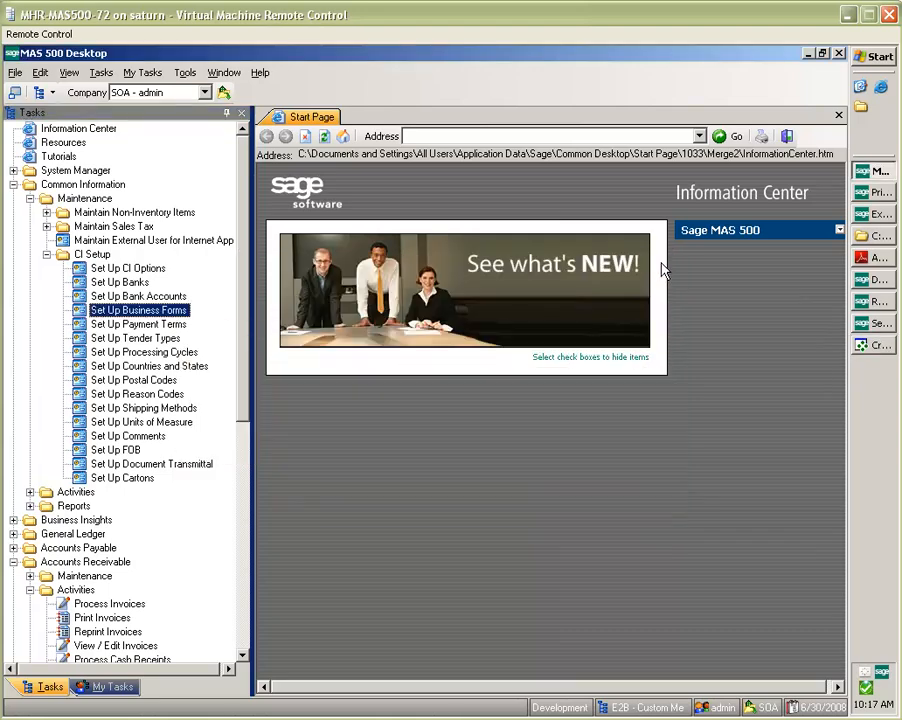
mouse_move(800, 302)
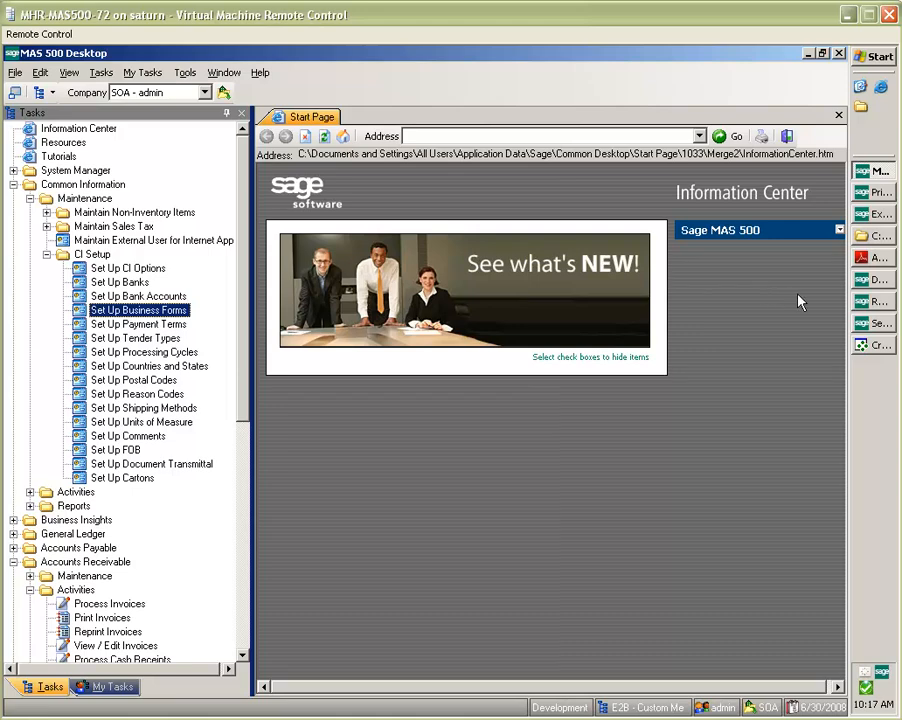
mouse_move(862, 325)
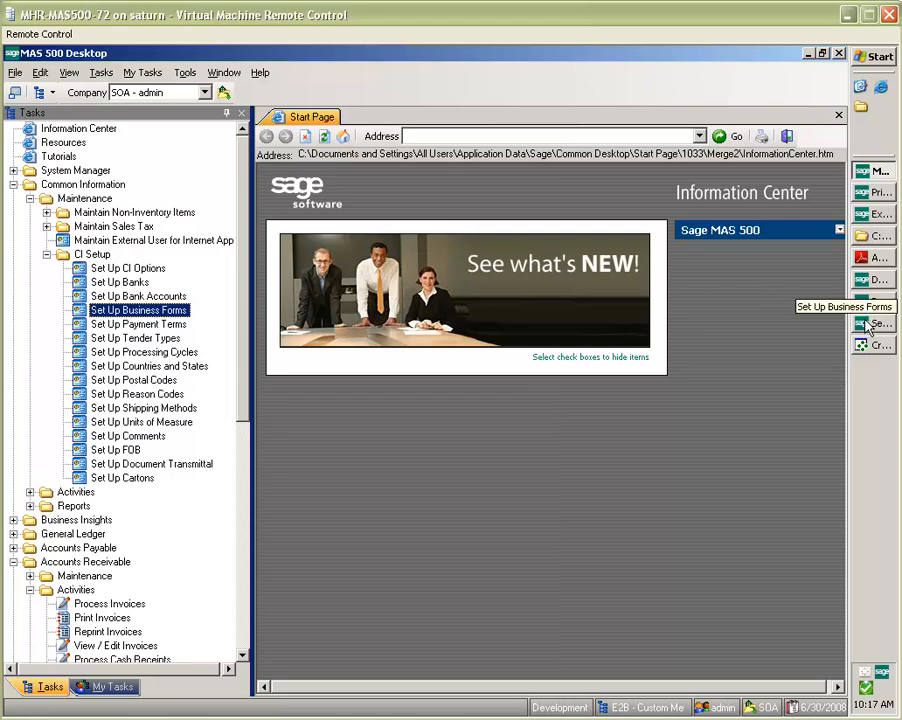
double_click(138, 310)
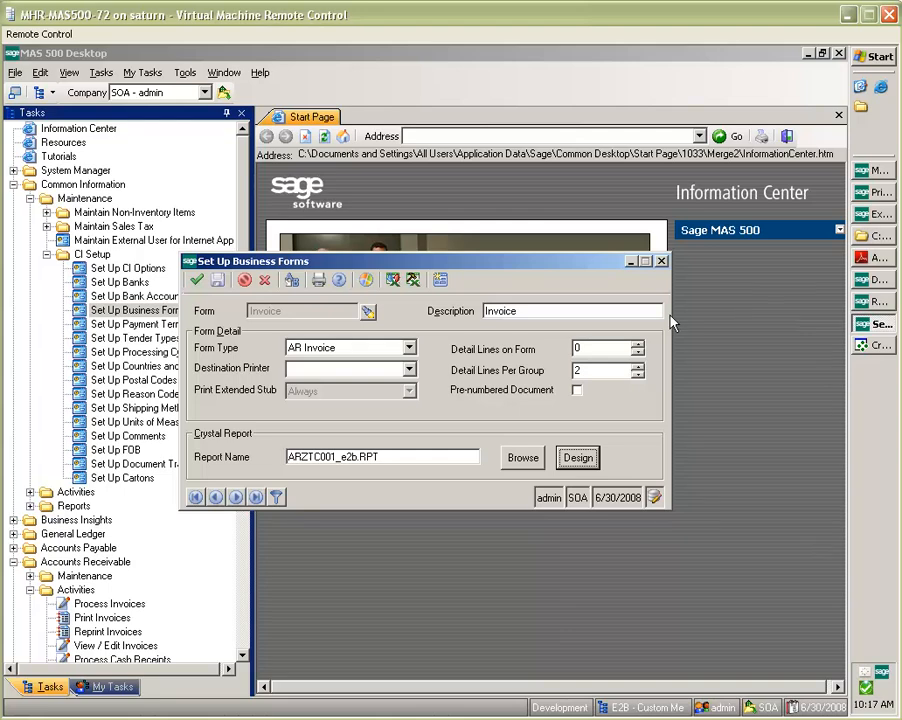
mouse_move(305, 315)
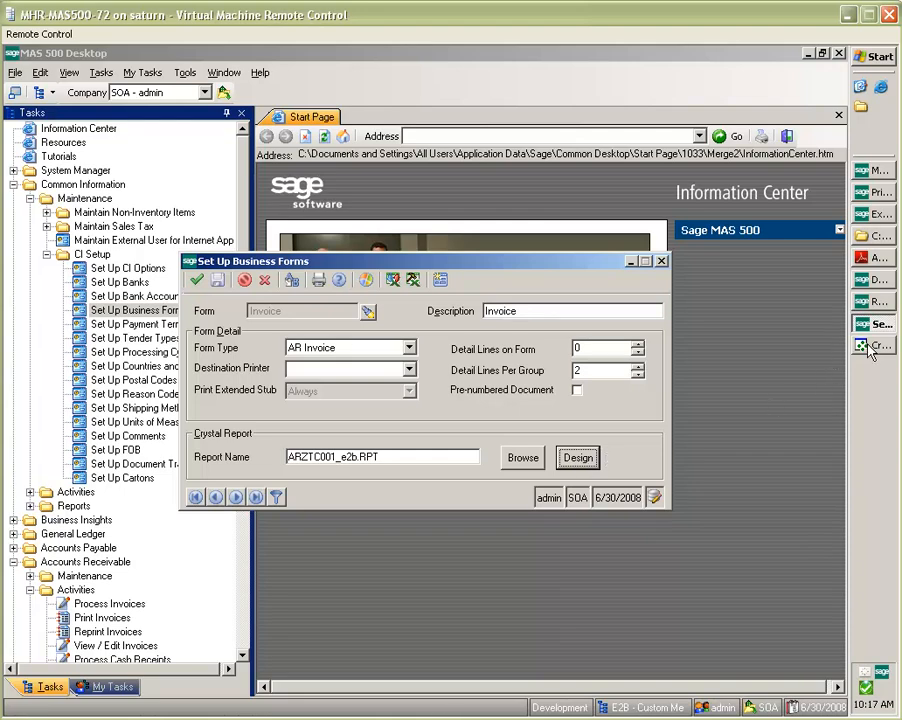
In ARZTC001_e2b.RPT, check the PDF_REGISTER_E2B subreport's format, then edit the subreport.
click(577, 457)
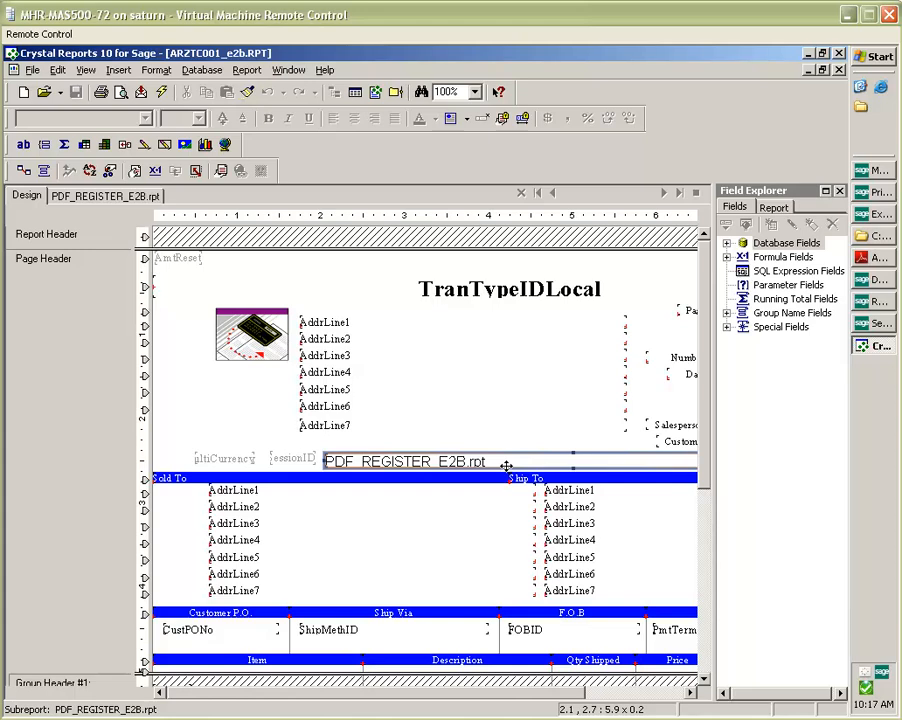
mouse_move(503, 461)
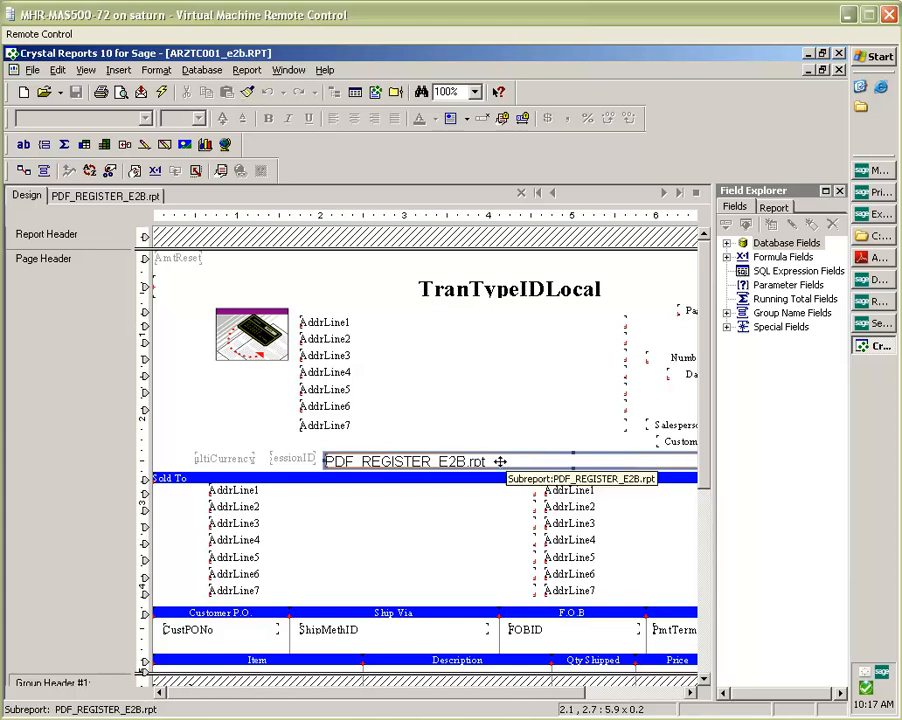
right_click(405, 461)
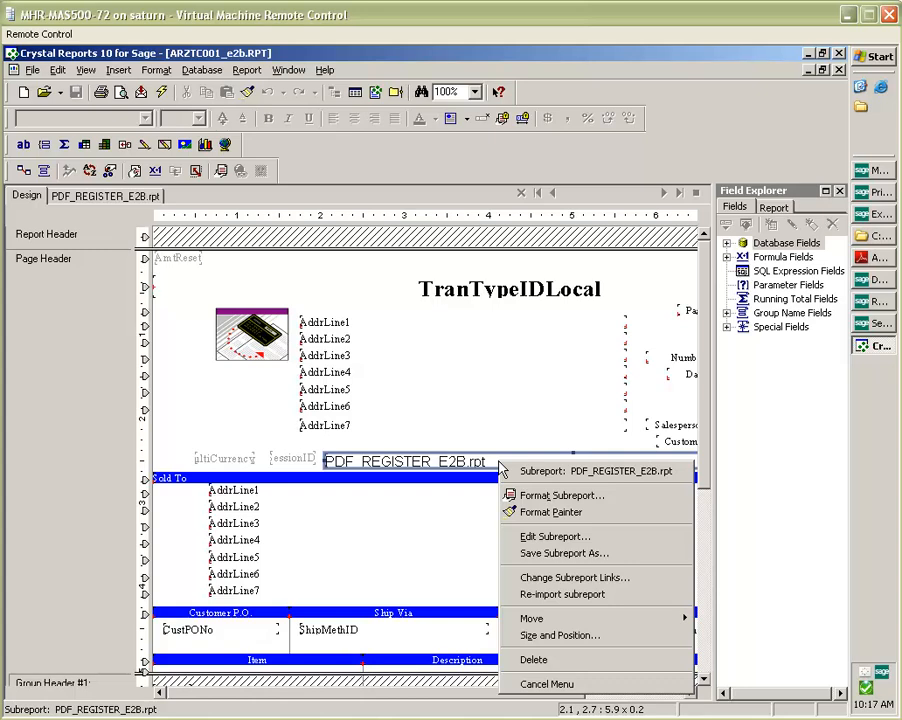
mouse_move(510, 470)
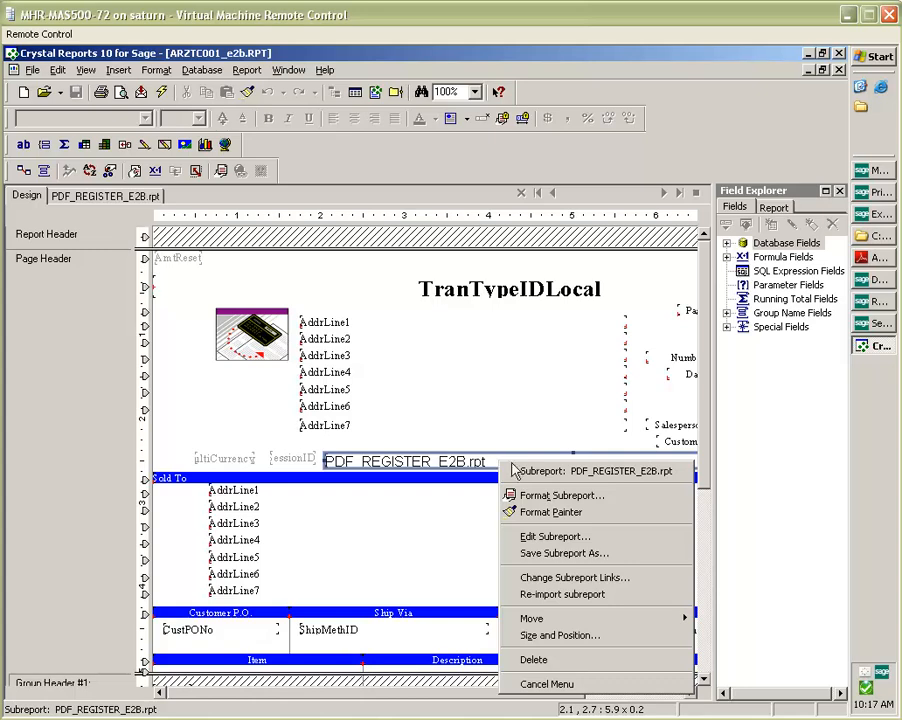
click(562, 495)
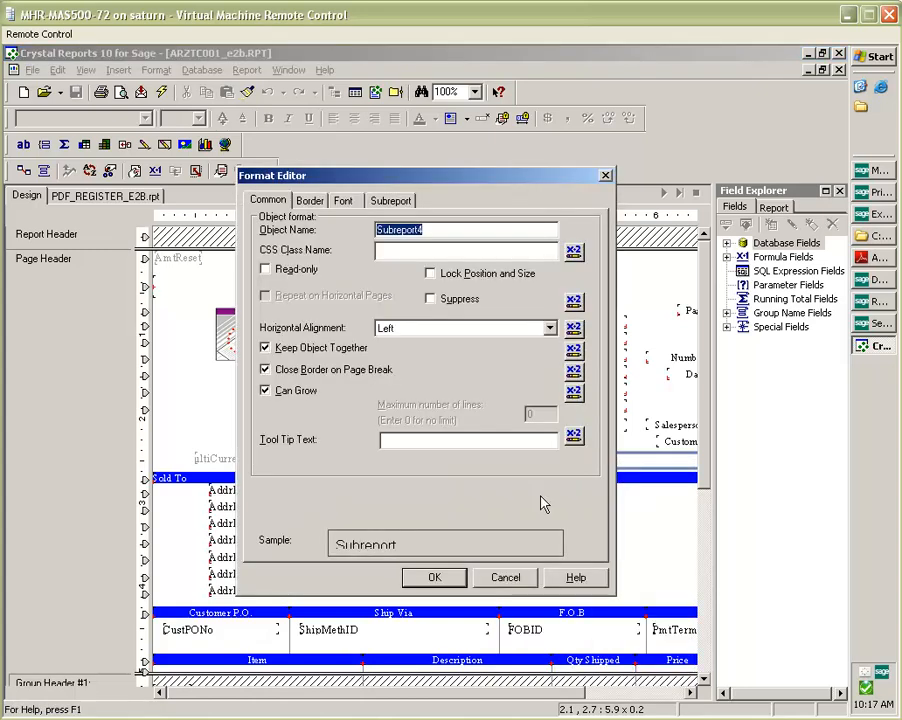
mouse_move(542, 505)
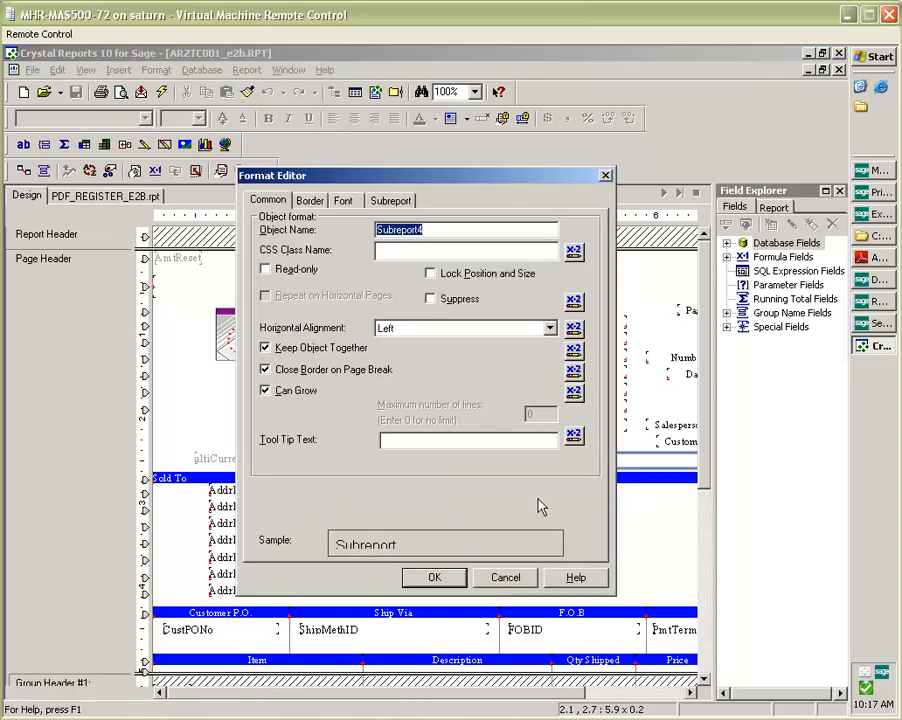
mouse_move(535, 518)
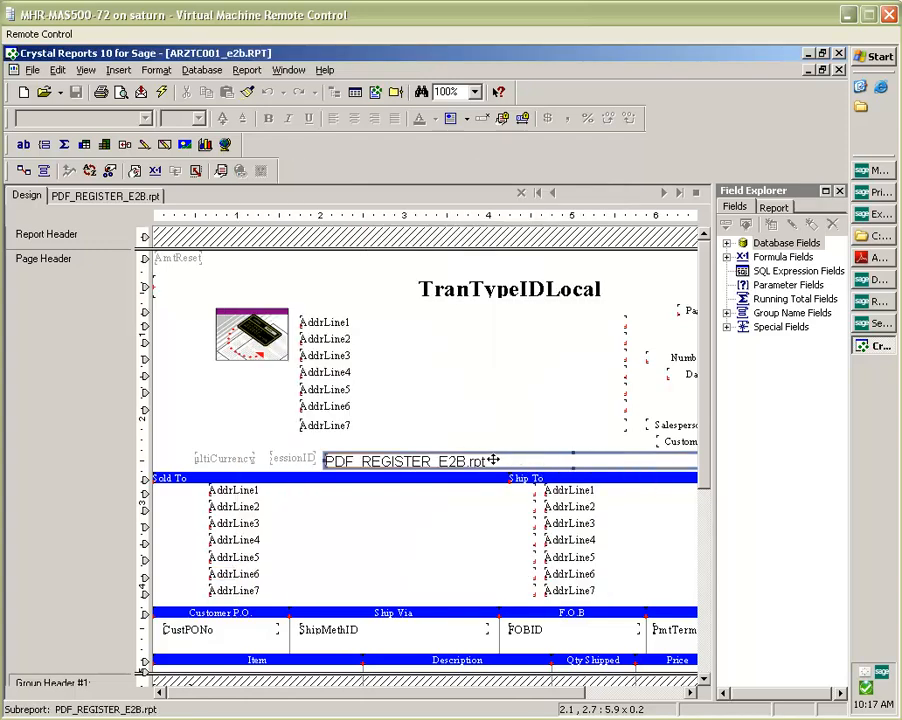
mouse_move(490, 461)
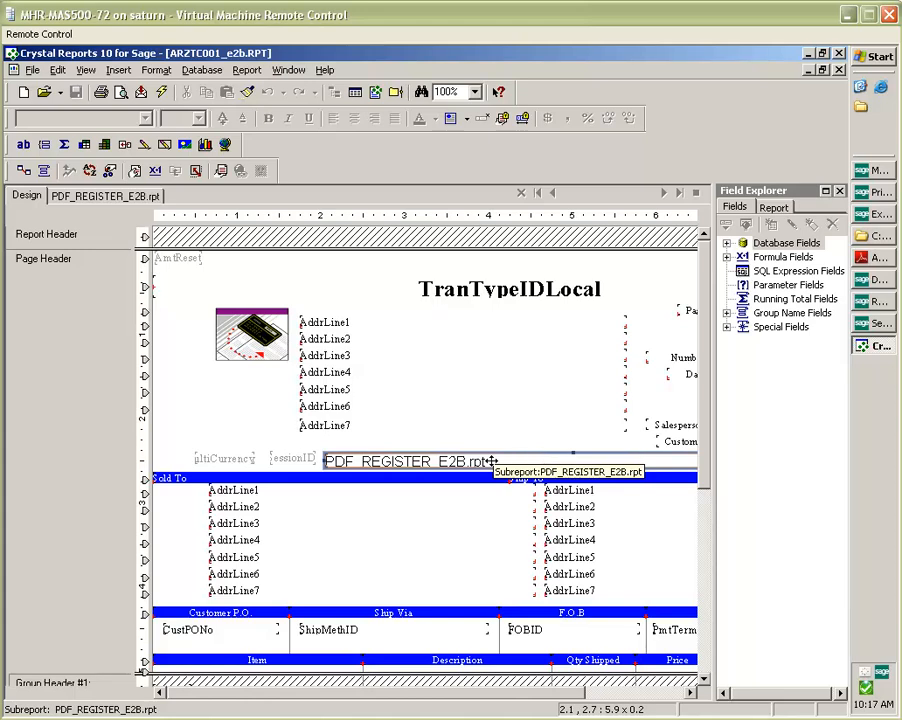
right_click(405, 461)
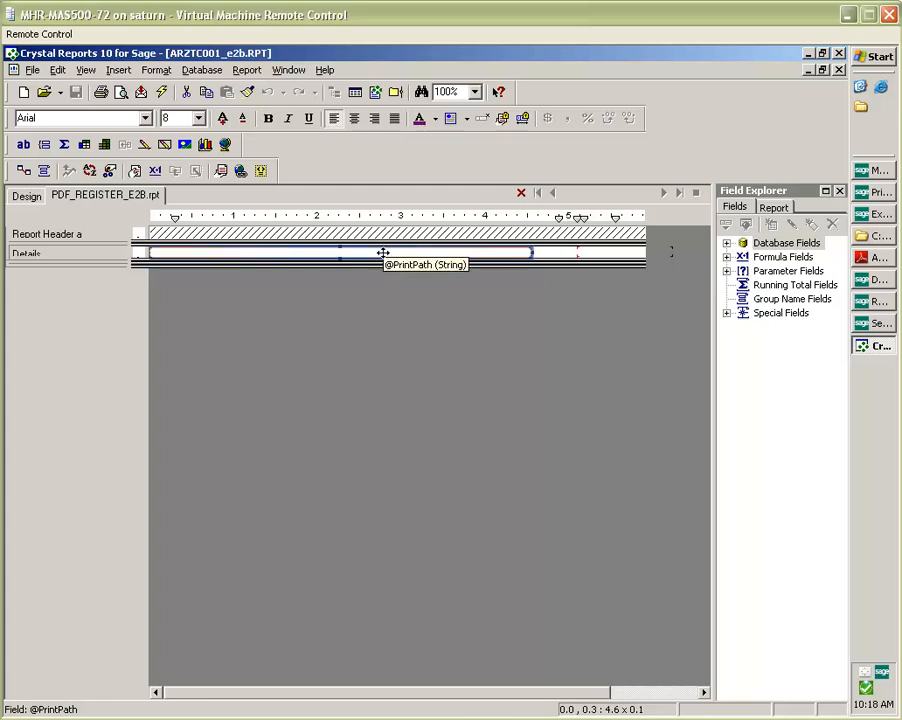
right_click(383, 252)
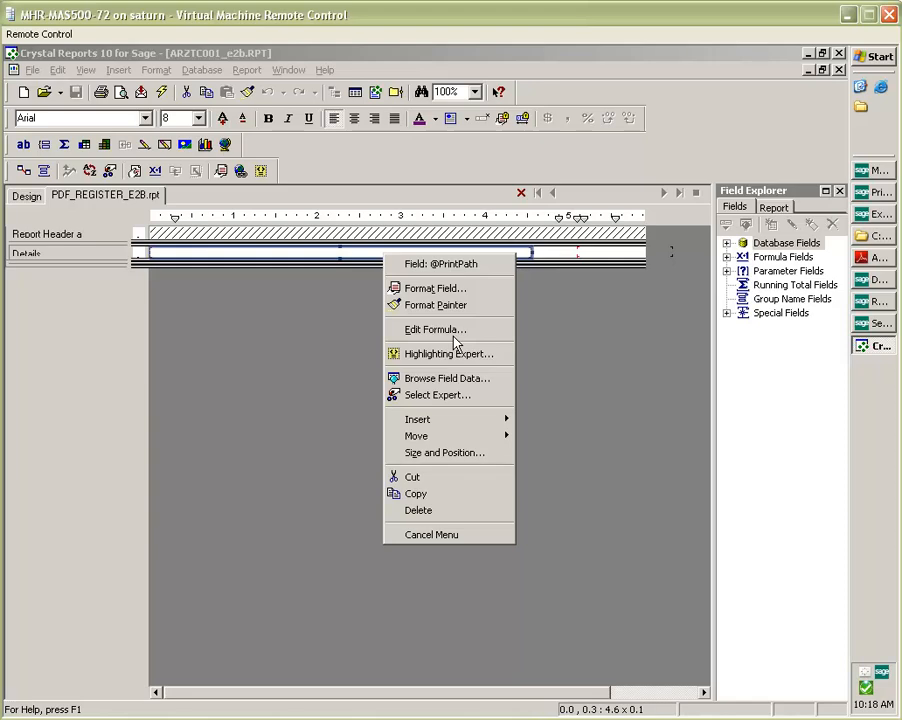
click(435, 329)
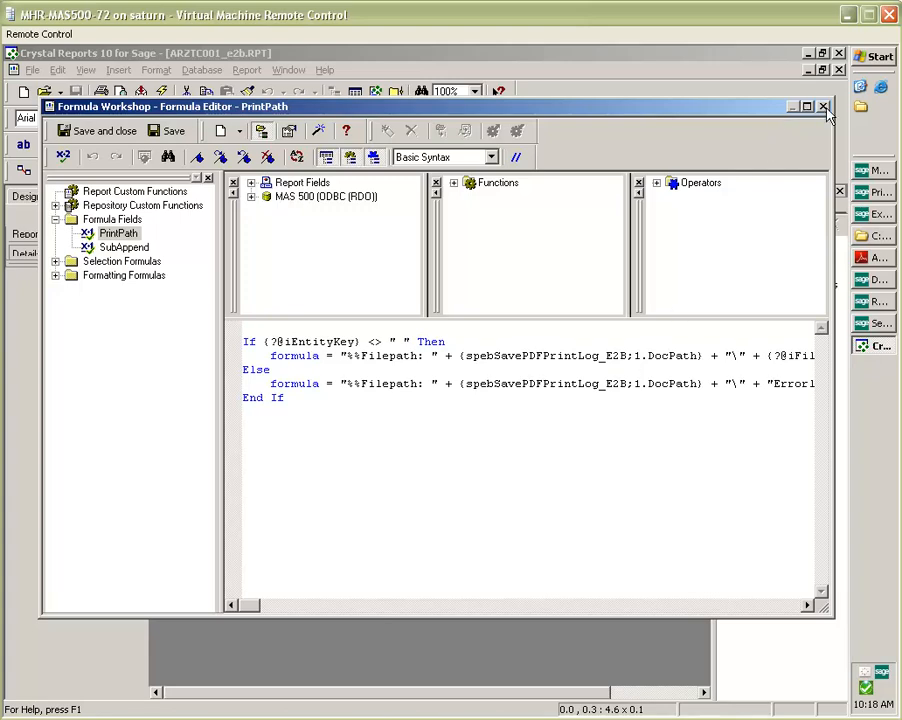
Close the Formula Workshop and view the Customer Forms print options with path C:\e2bDocs.
click(823, 106)
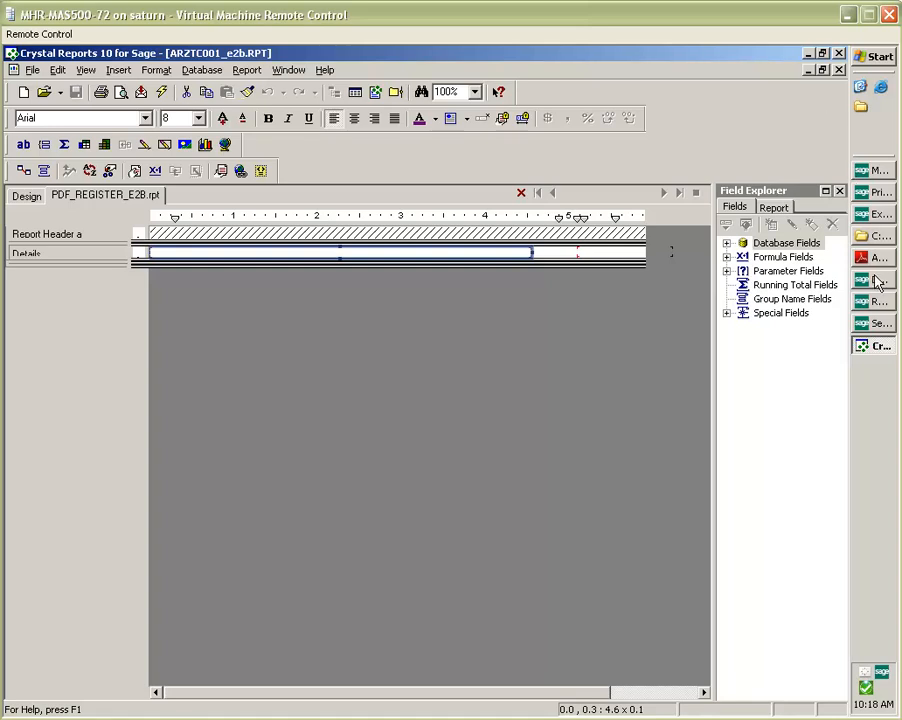
click(873, 280)
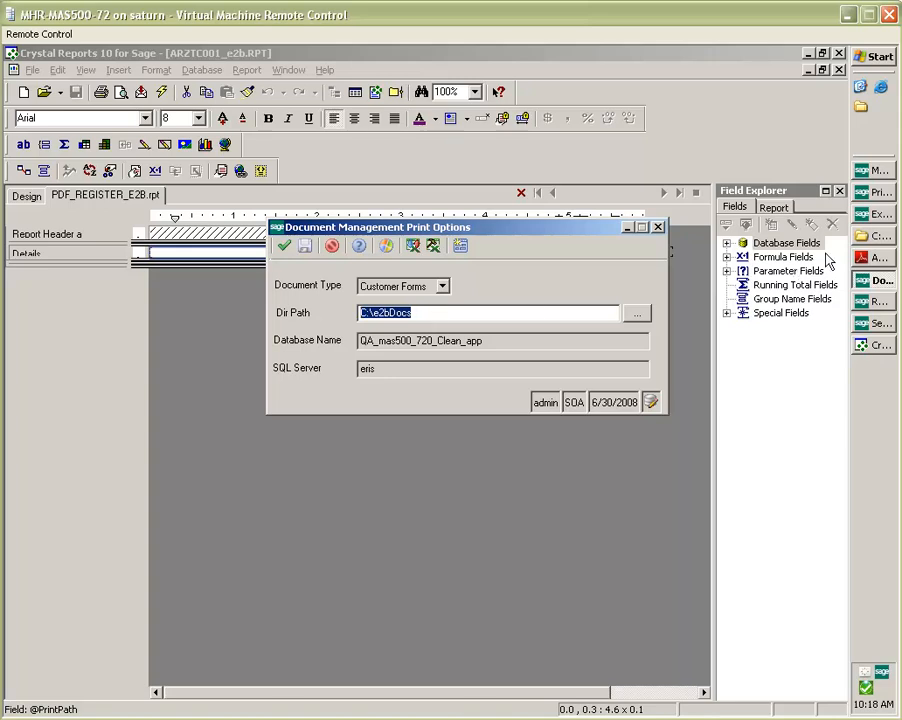
Browse C:\e2bDocs to Customer Forms\Abbott\Sales Order to see the four invoice PDFs.
click(637, 313)
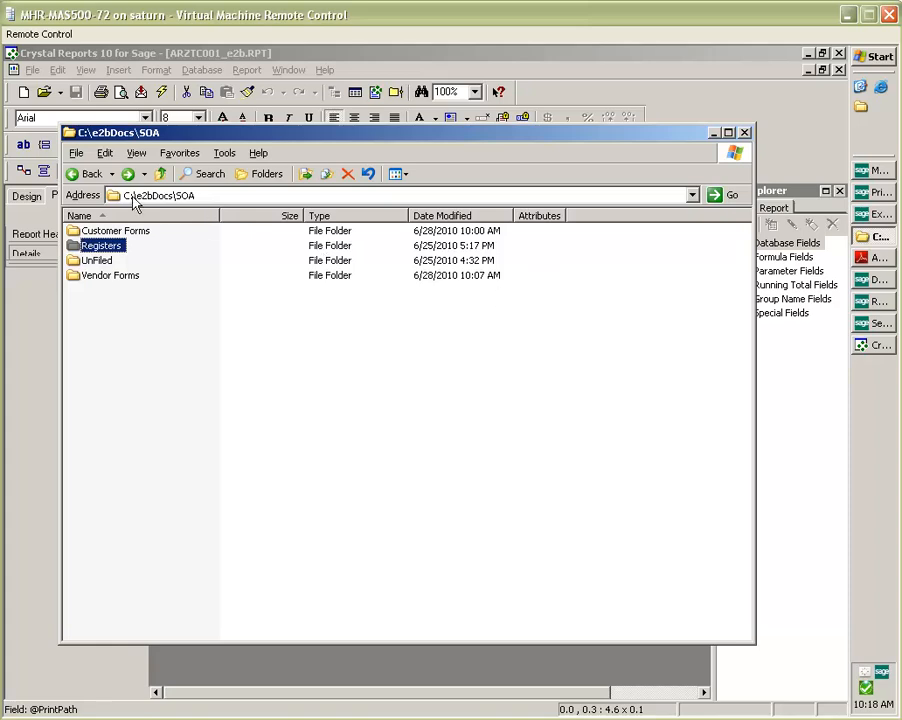
mouse_move(155, 205)
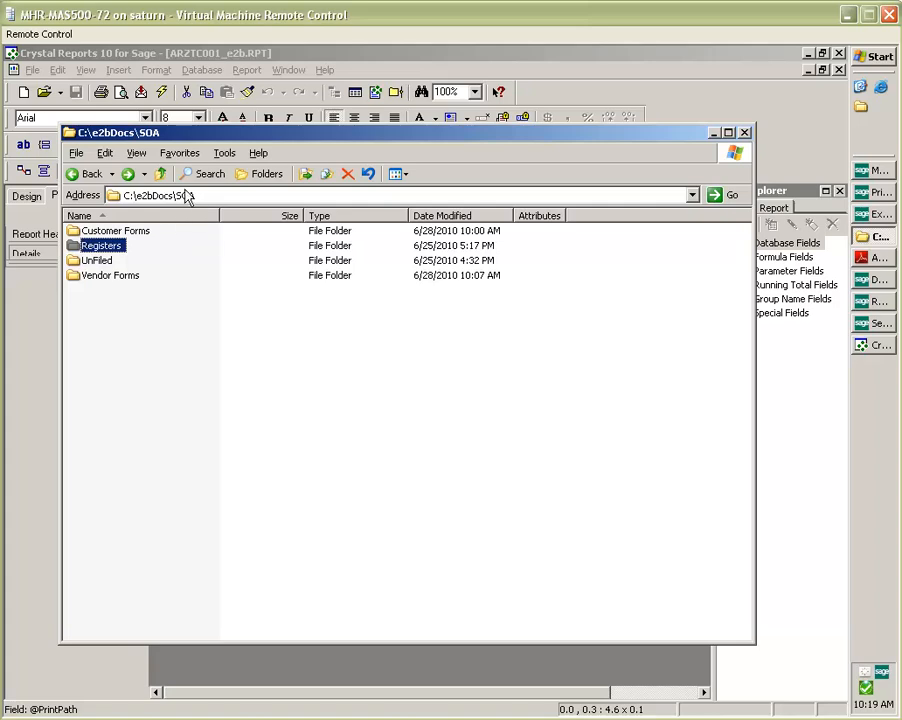
mouse_move(190, 200)
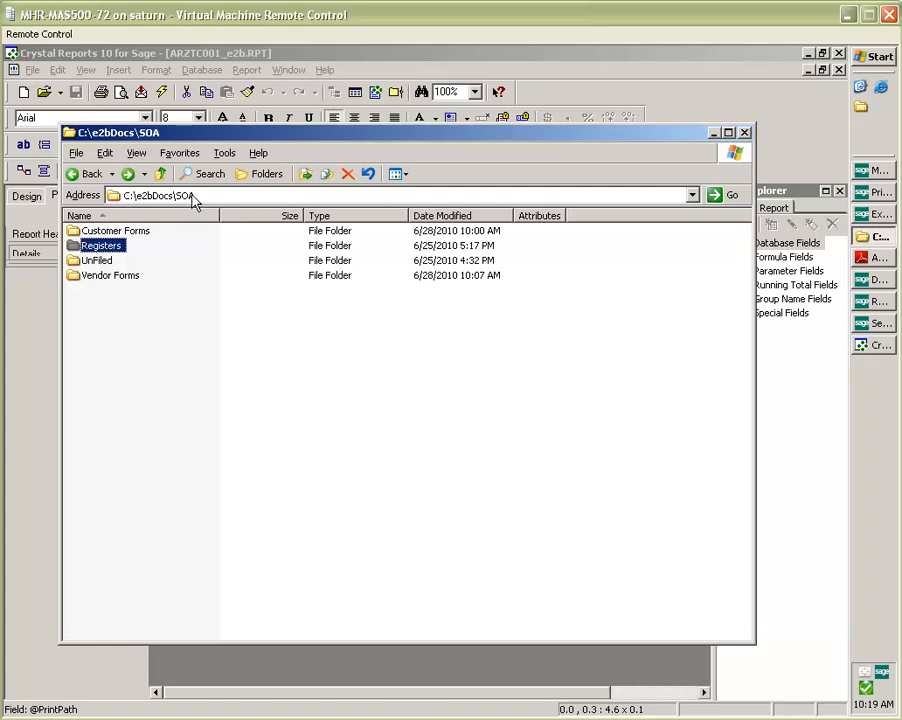
mouse_move(105, 245)
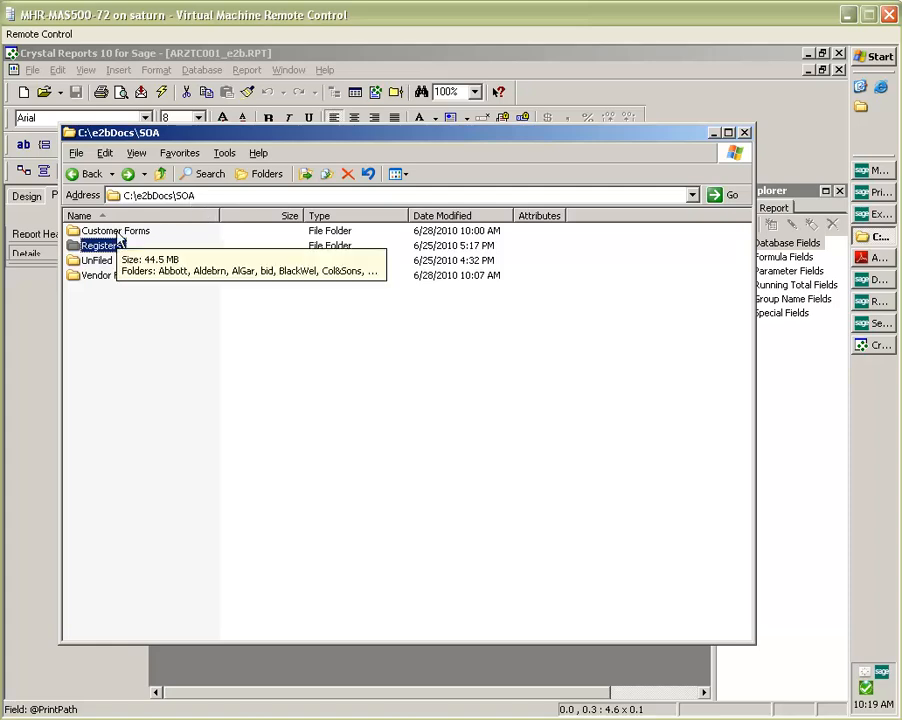
double_click(115, 230)
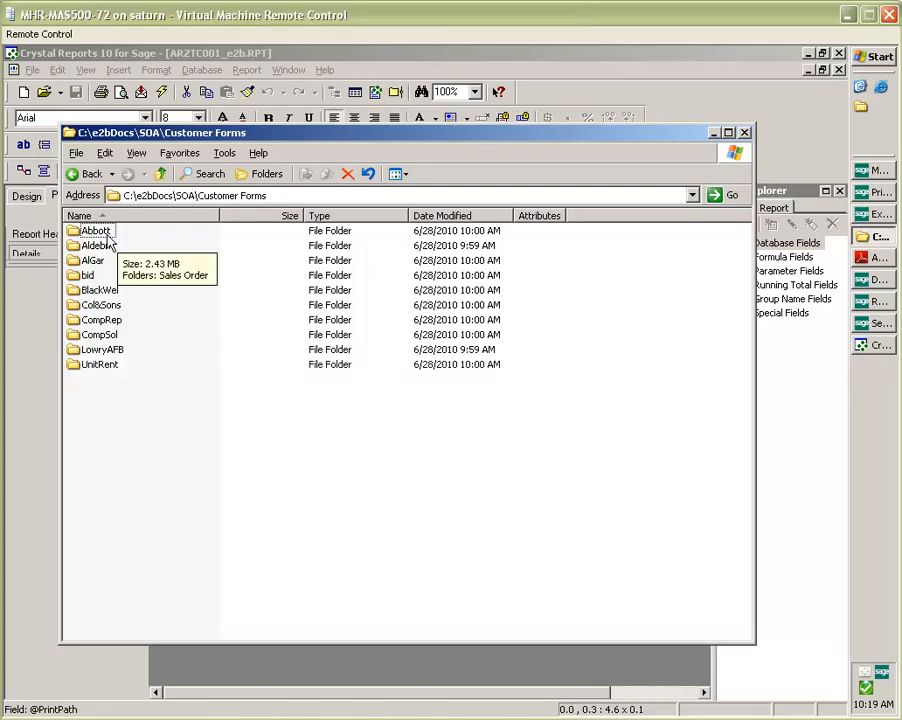
mouse_move(103, 245)
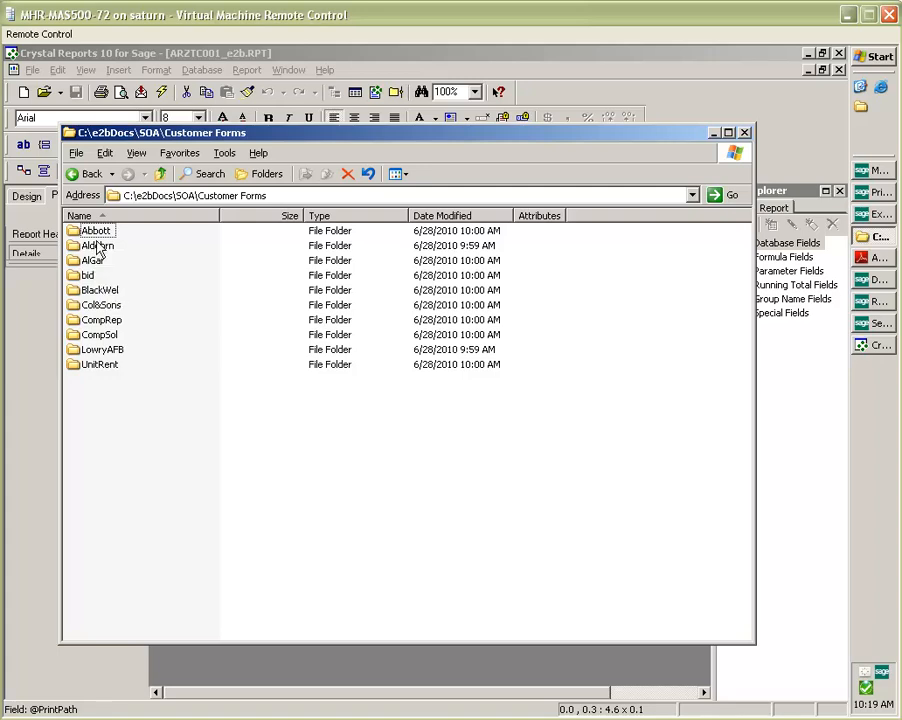
double_click(95, 230)
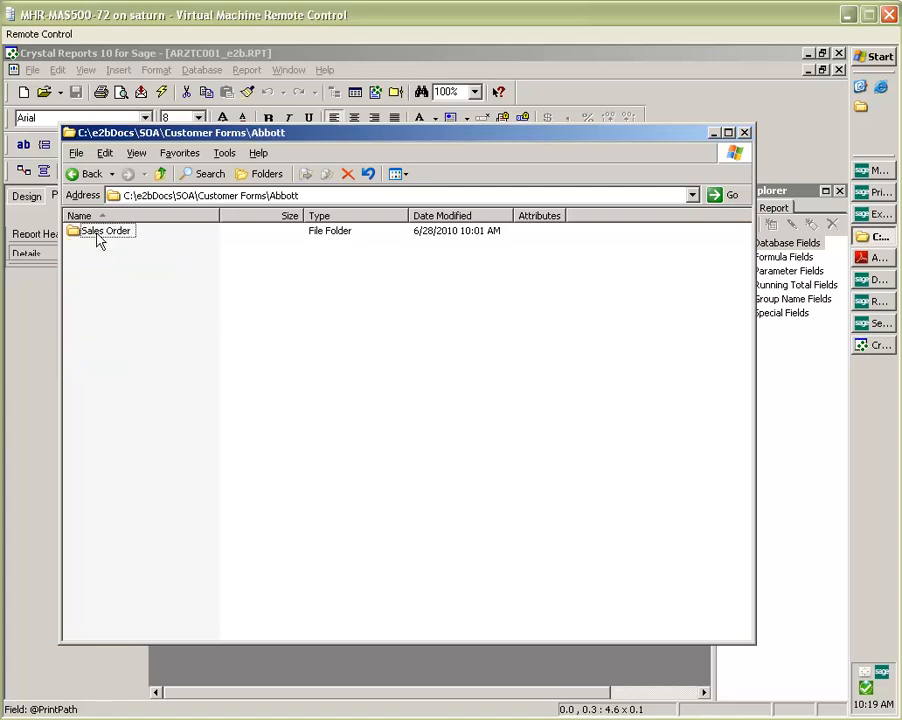
mouse_move(107, 230)
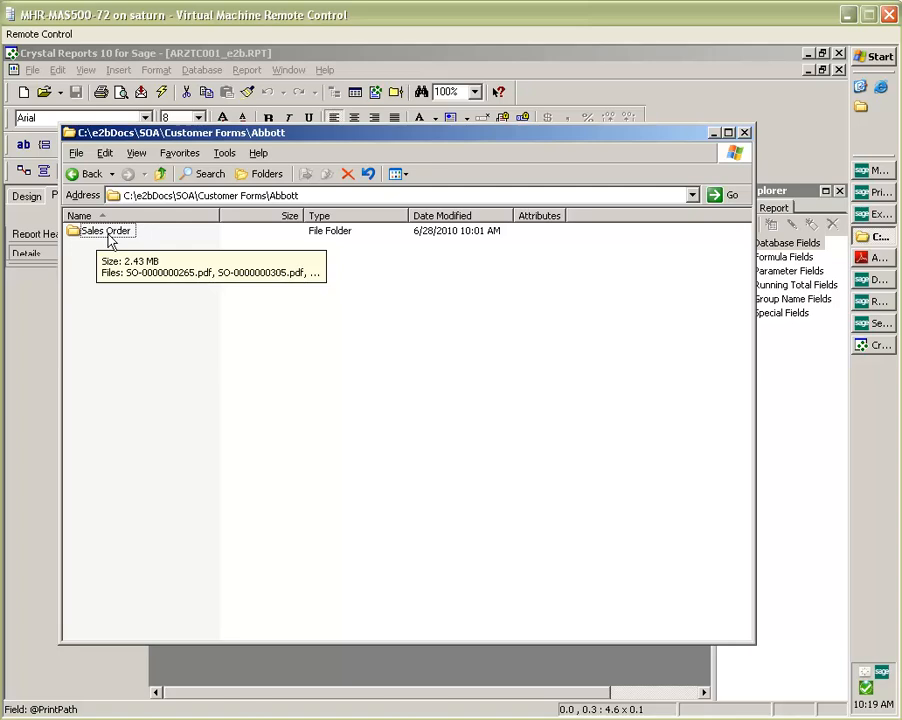
double_click(107, 230)
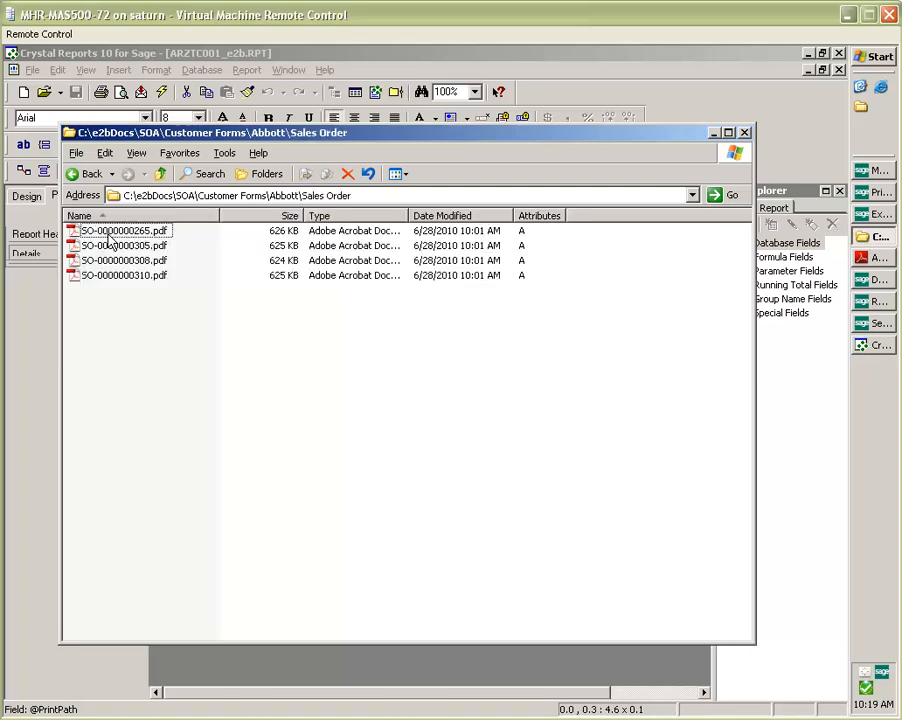
mouse_move(124, 245)
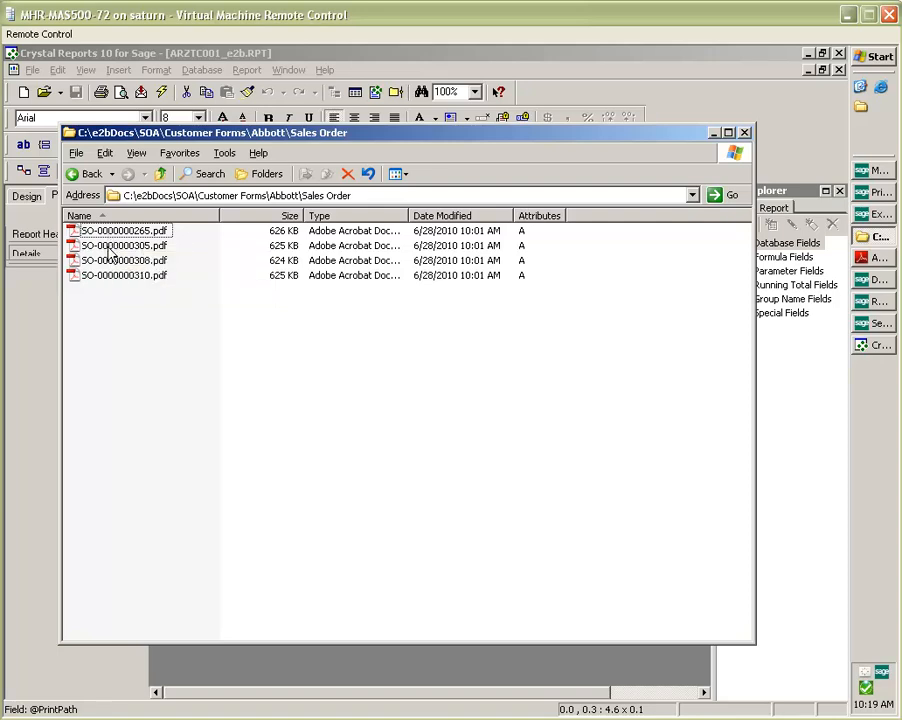
mouse_move(124, 260)
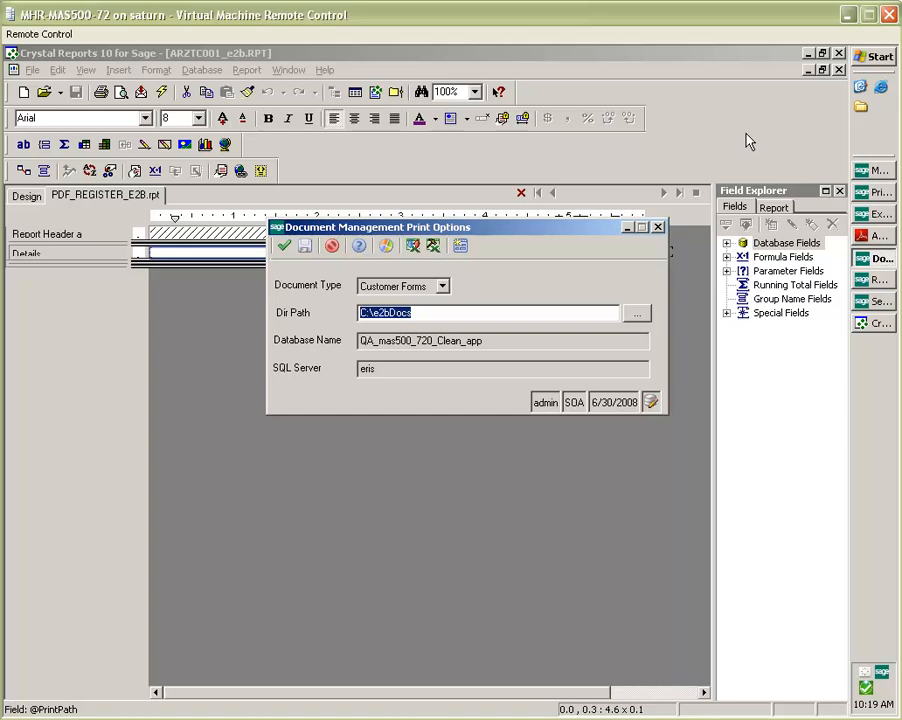
mouse_move(675, 218)
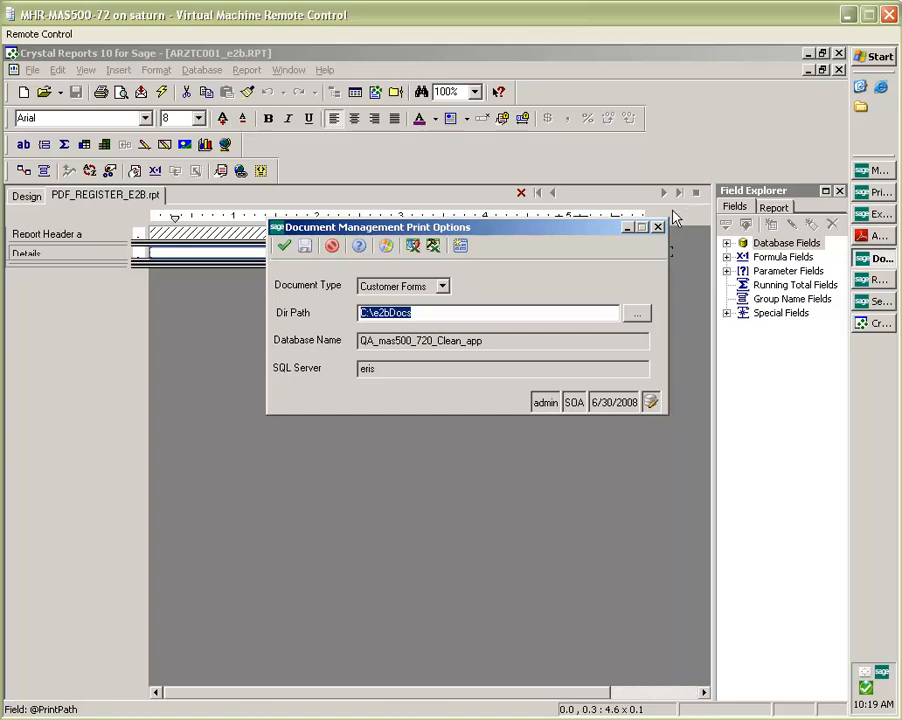
Close the Document Management Print Options dialog to return to the MAS 500 Desktop.
click(657, 227)
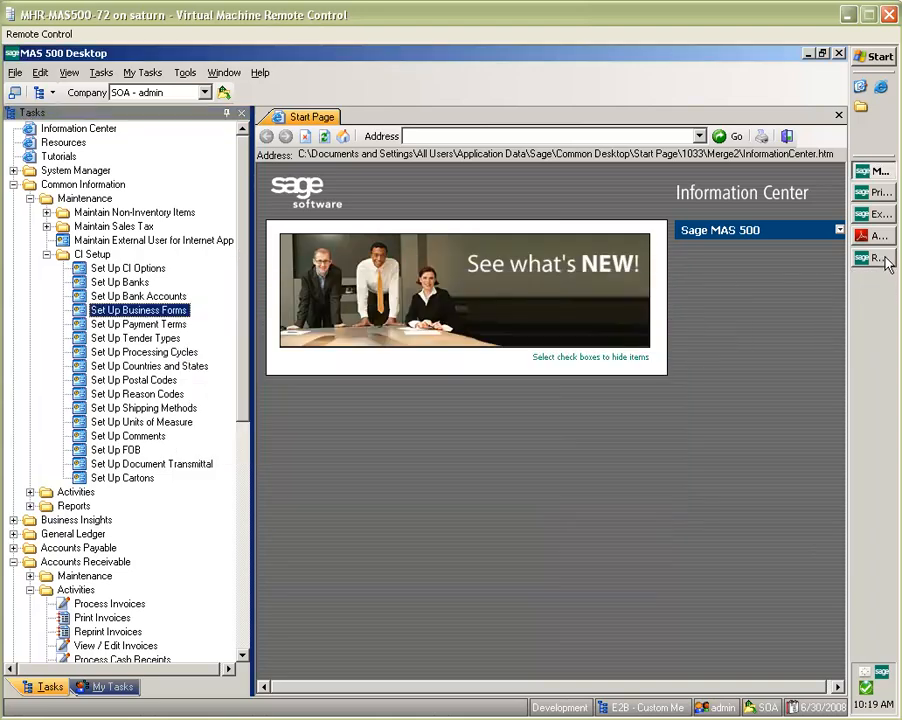
Open Reprint Invoices under Accounts Receivable > Activities in the Tasks tree.
double_click(107, 631)
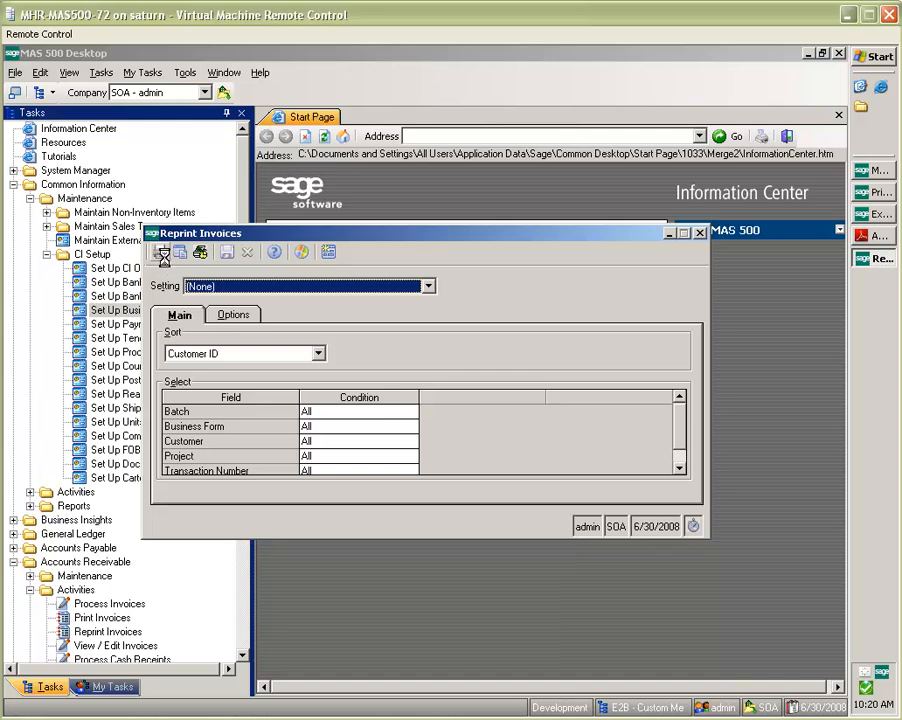
Reprint the first invoice form to the e2btek PDF TS printer, skipping the extra desktop PDF.
click(163, 251)
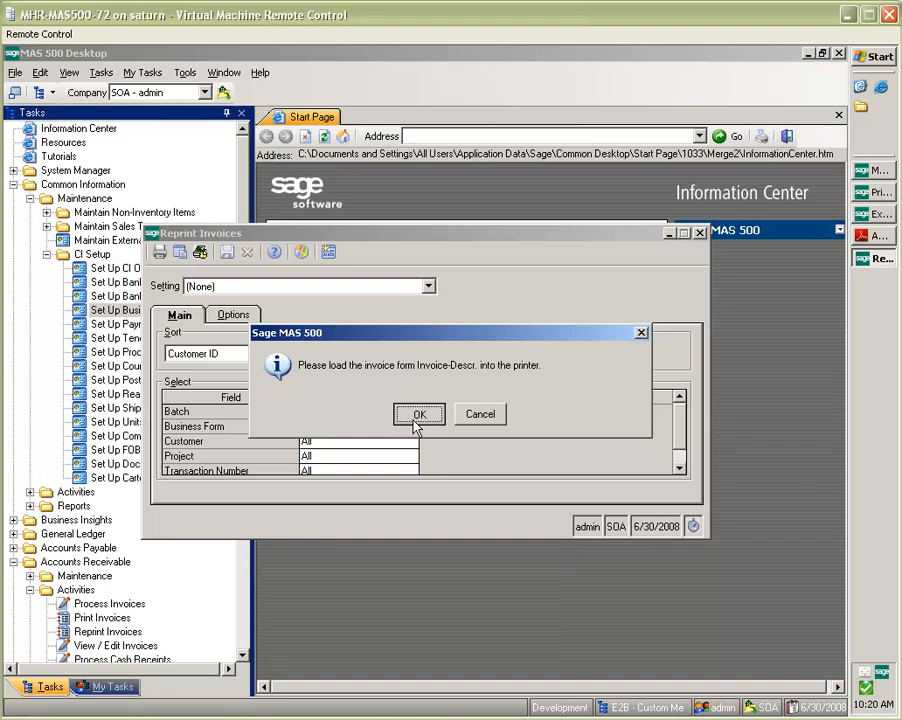
click(419, 414)
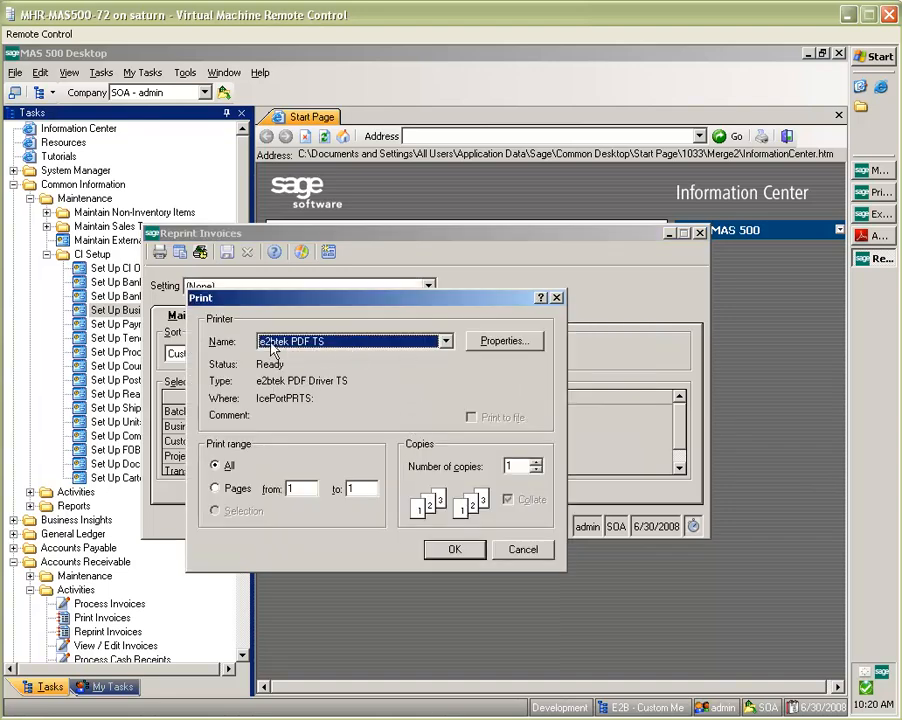
mouse_move(322, 352)
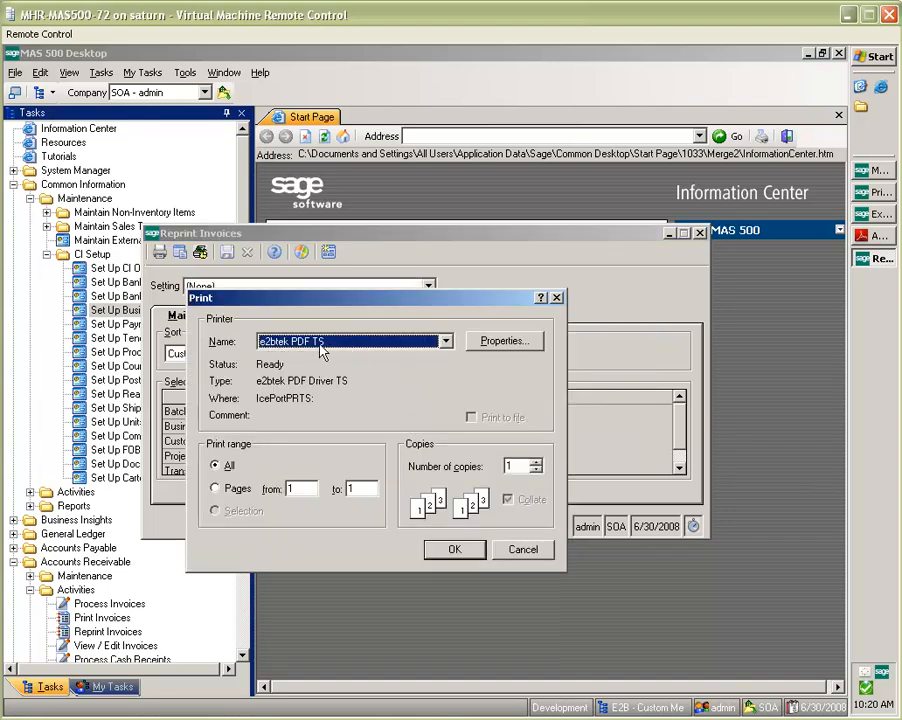
mouse_move(360, 346)
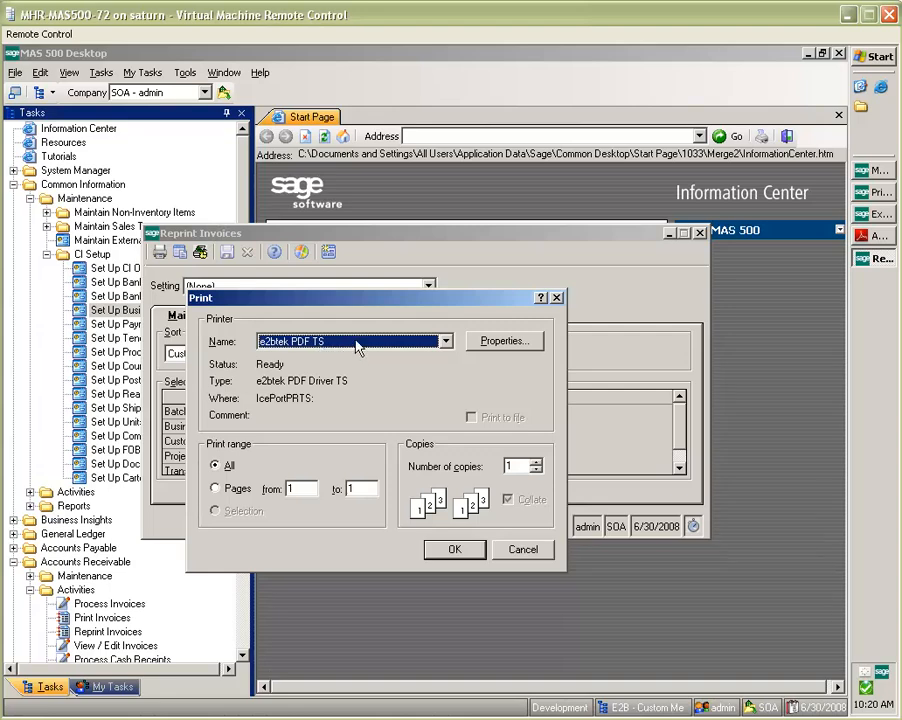
click(454, 549)
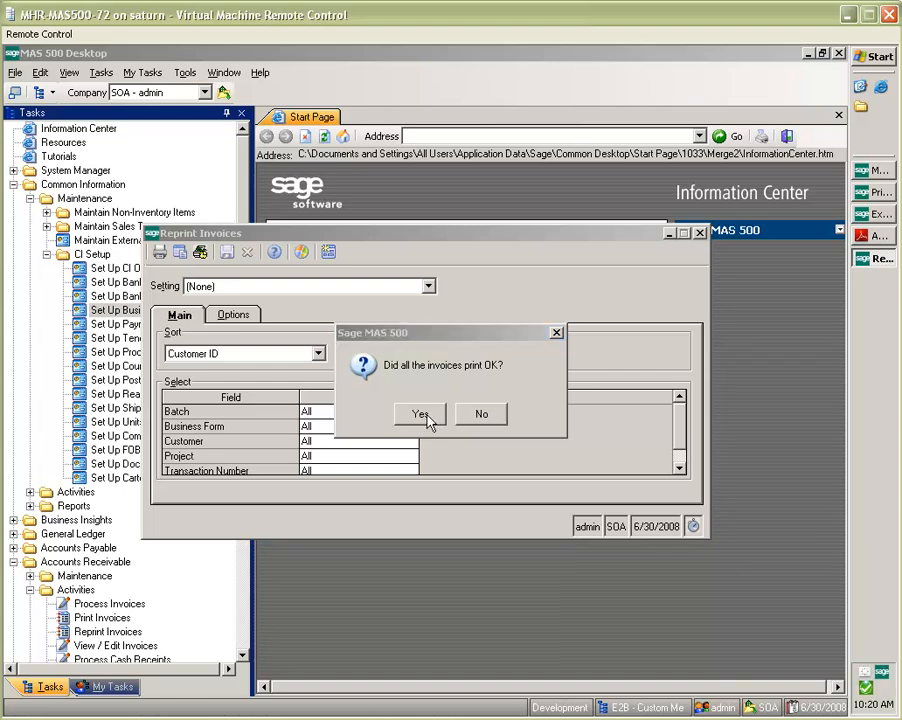
click(420, 413)
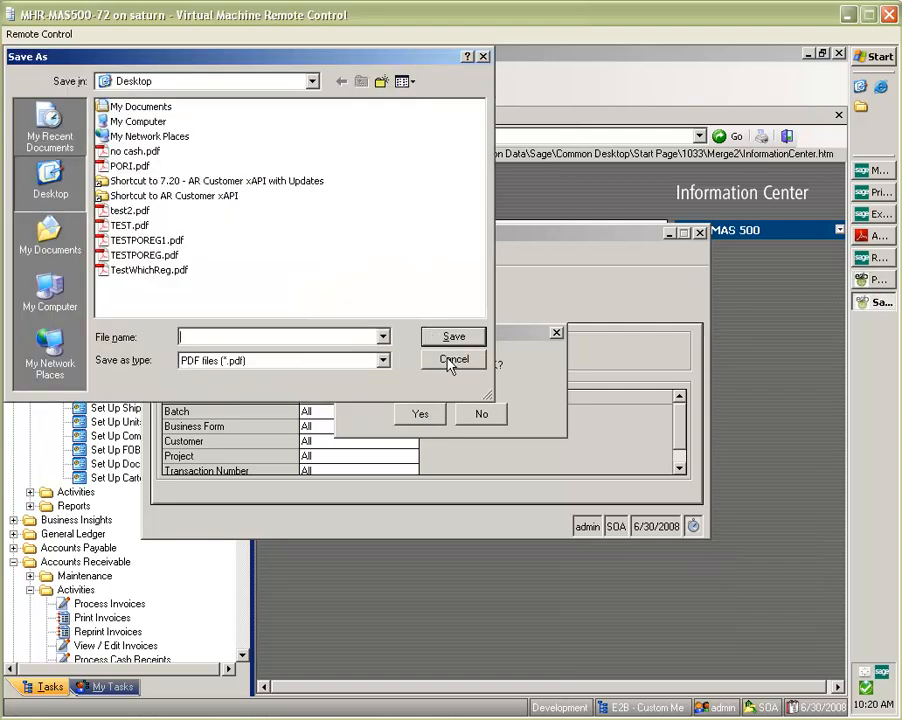
click(454, 359)
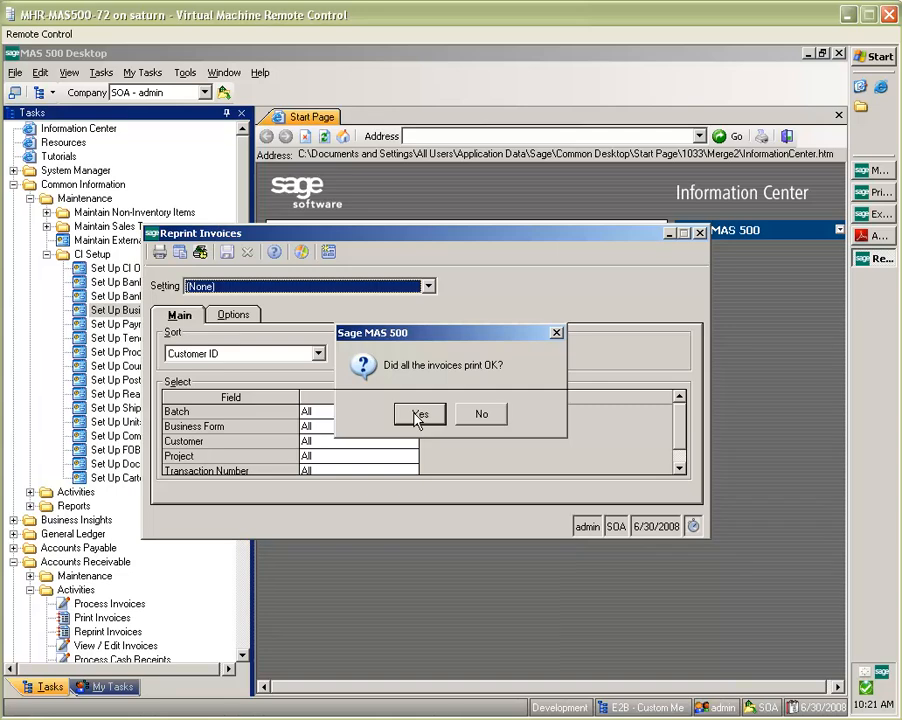
Confirm all invoices printed, then reprint the Invoice form to the e2btek PDF printer.
click(419, 414)
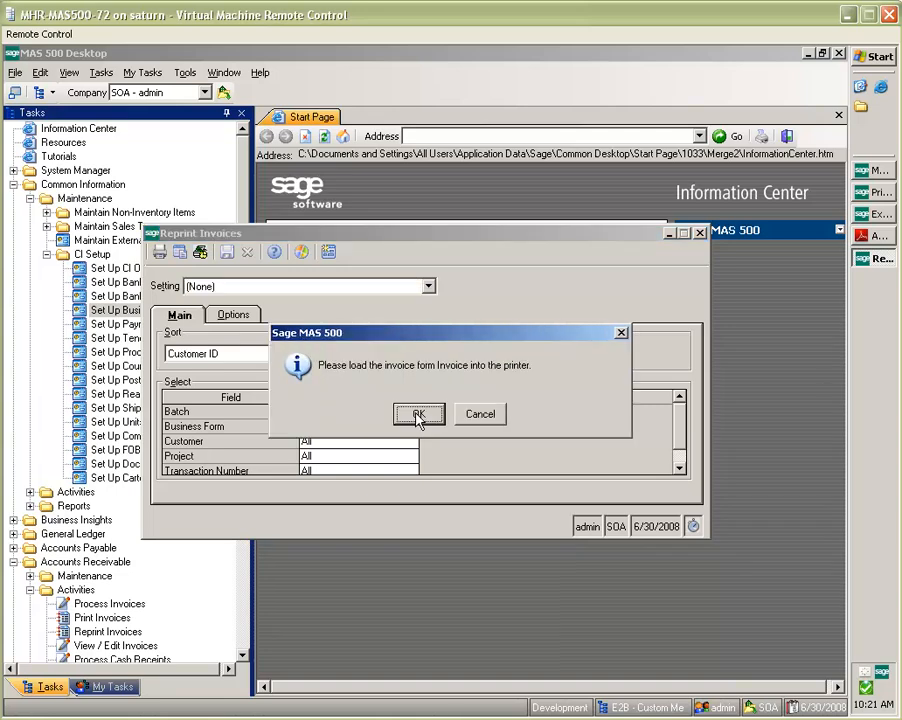
click(418, 414)
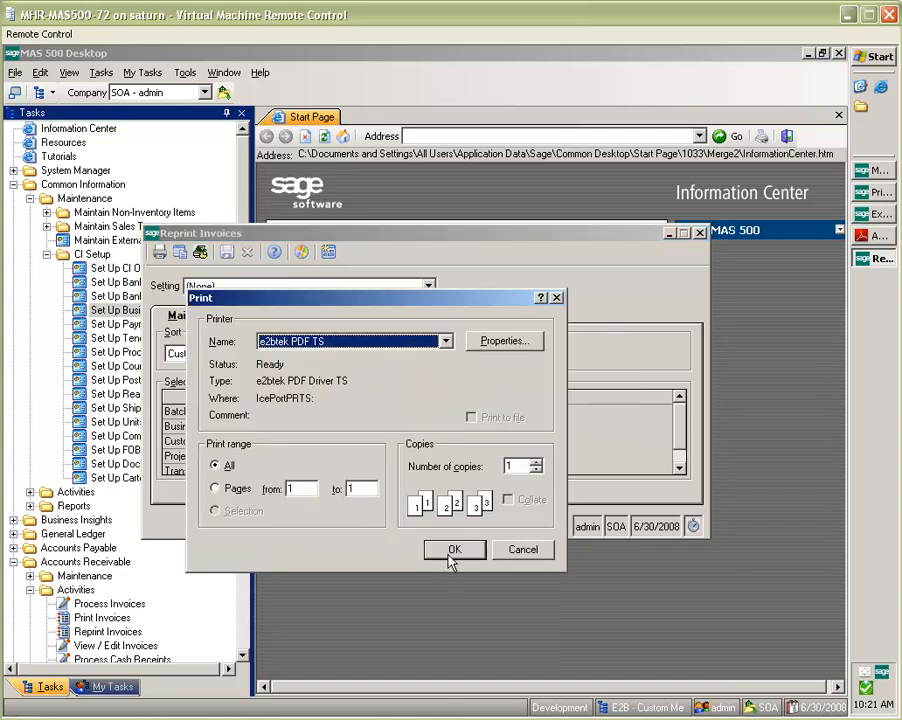
click(453, 549)
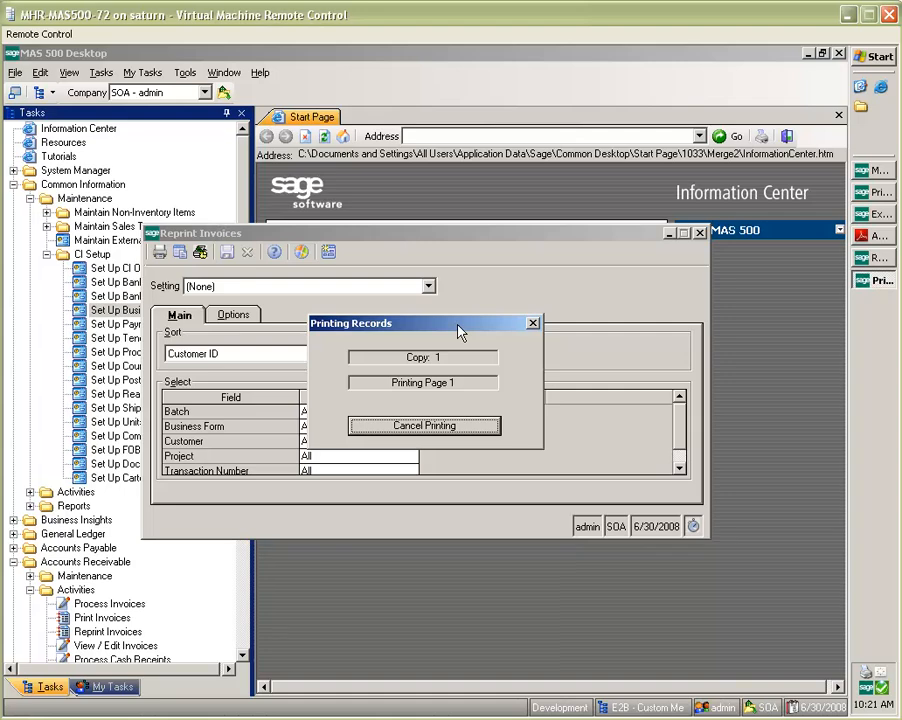
mouse_move(461, 335)
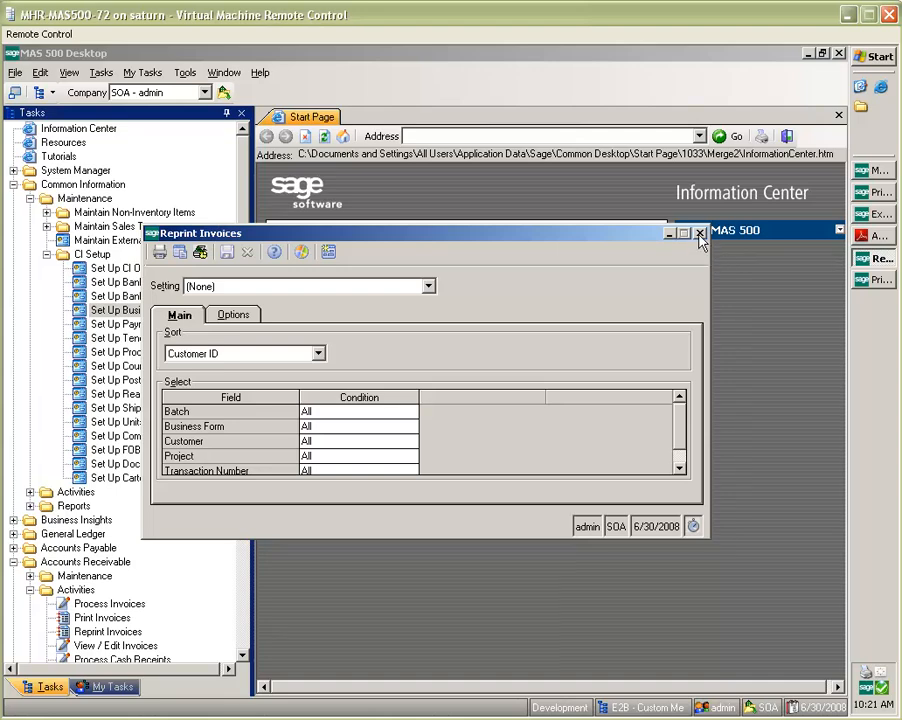
mouse_move(843, 248)
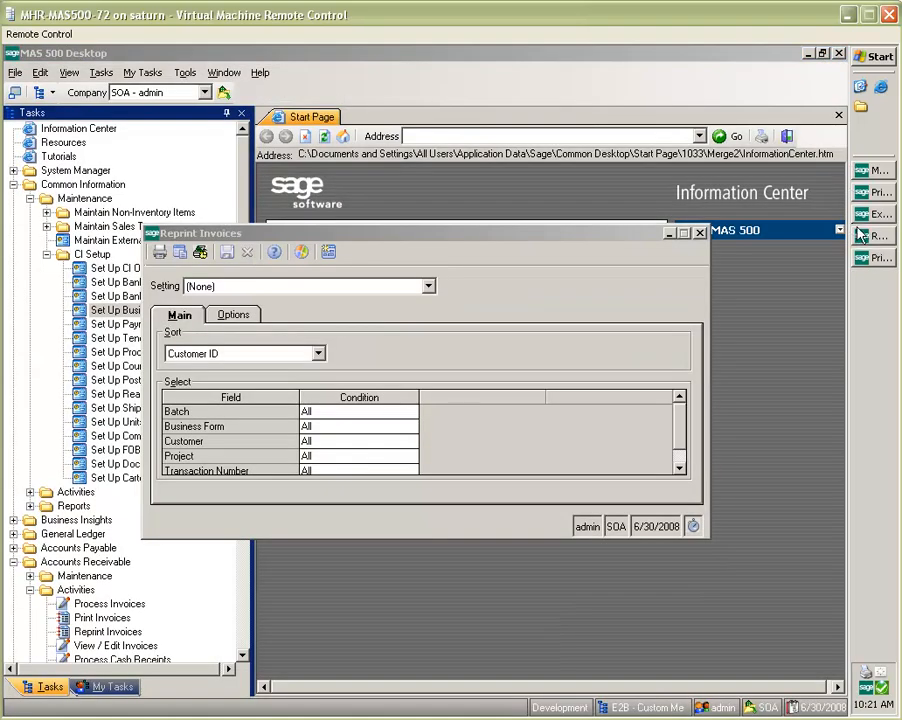
Cancel the running print job, skip the Invoice-Trans form, and close Reprint Invoices.
click(159, 251)
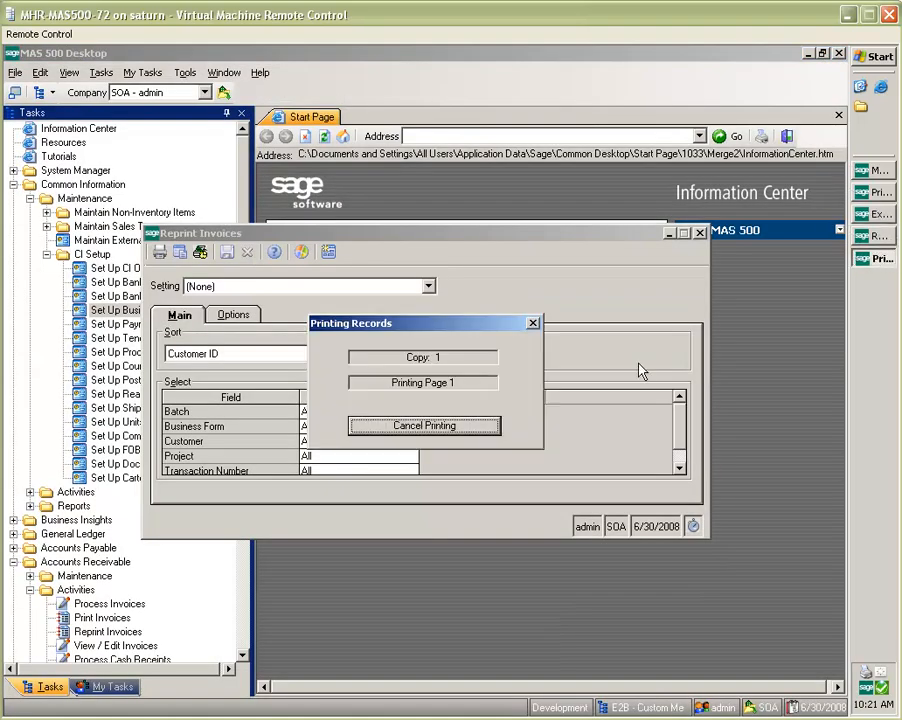
mouse_move(487, 331)
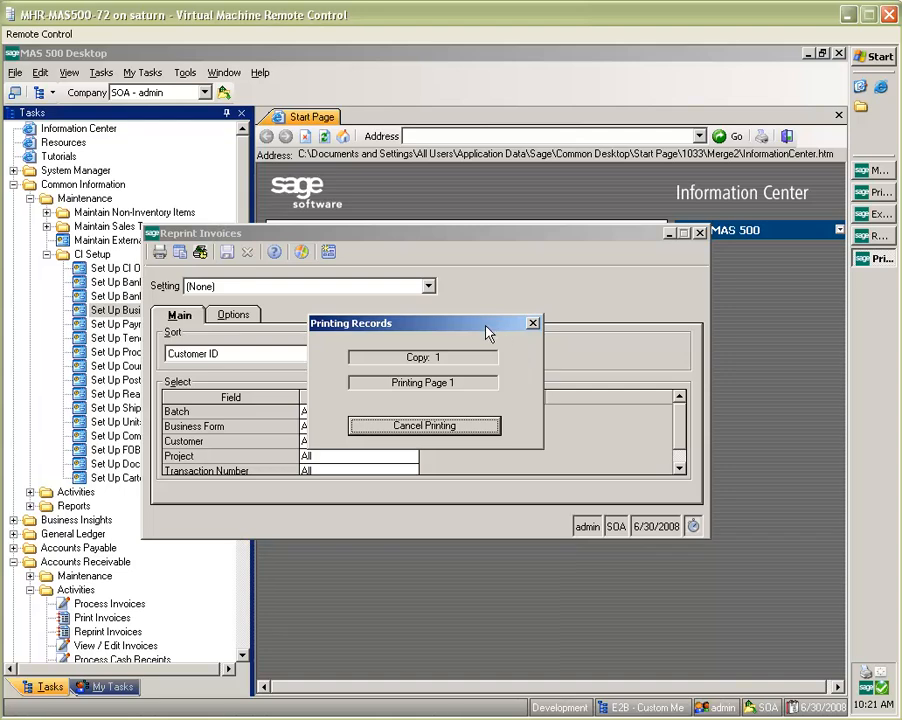
click(424, 425)
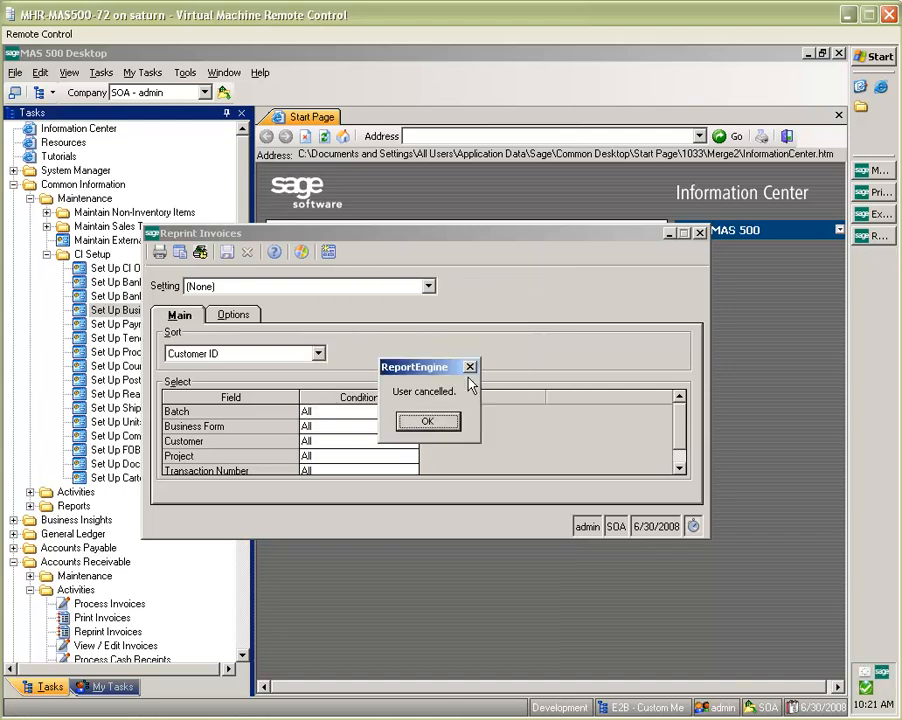
click(427, 421)
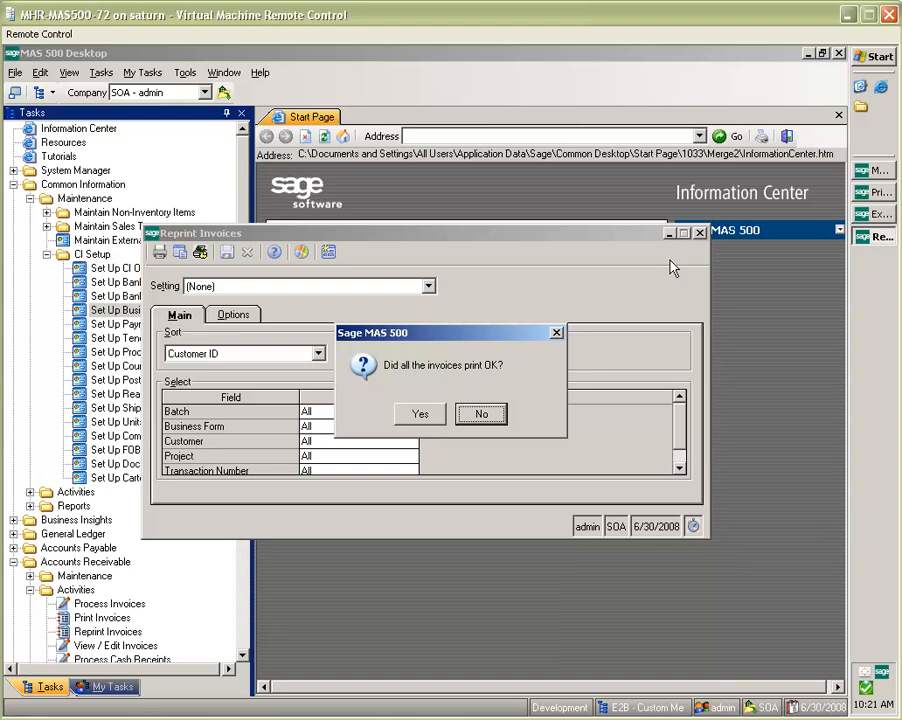
click(419, 413)
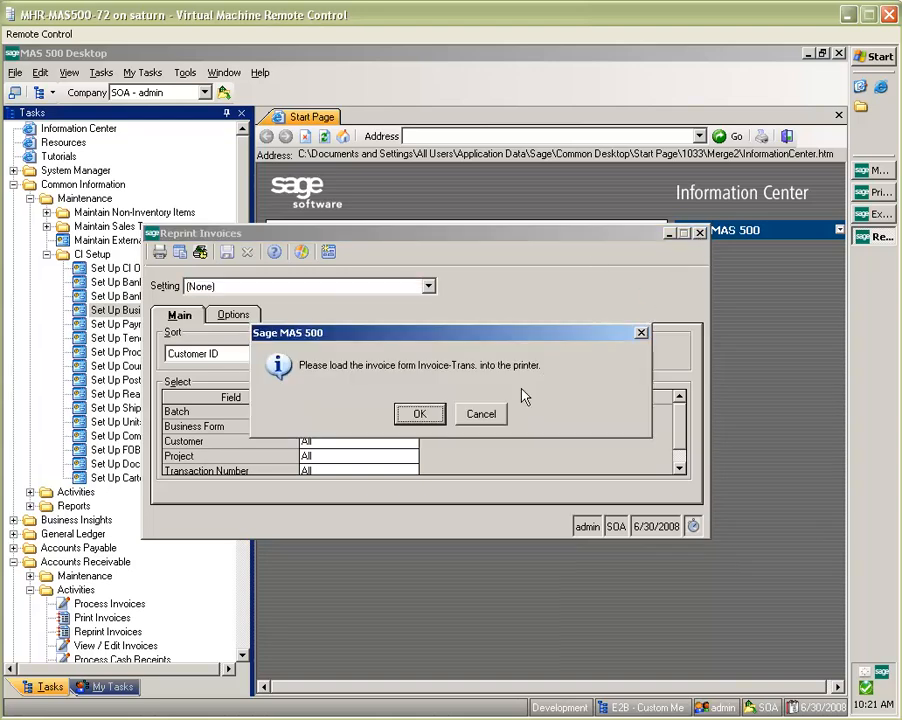
click(420, 414)
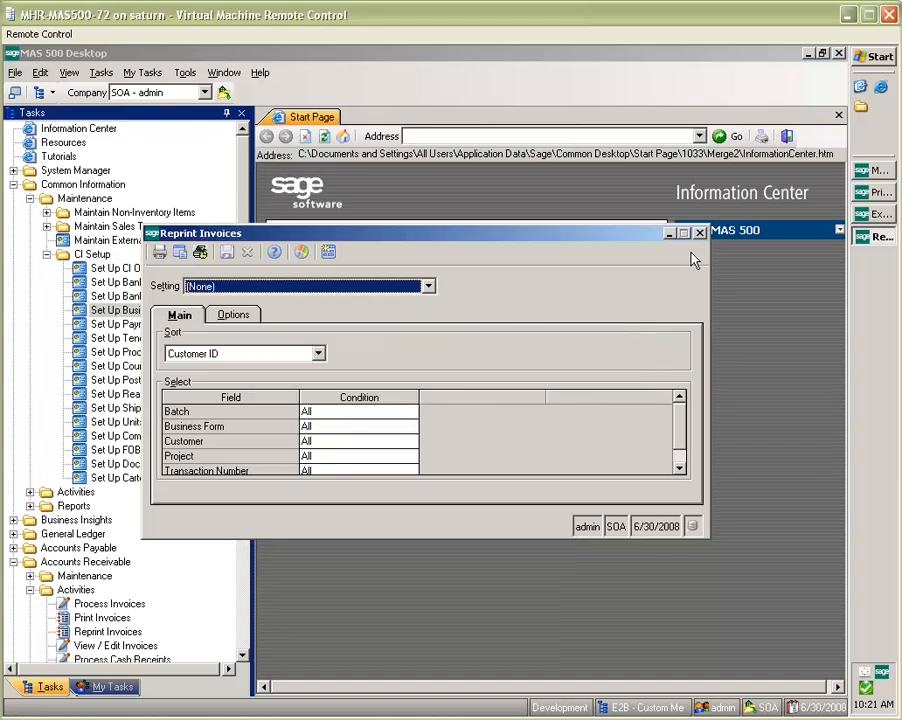
click(700, 232)
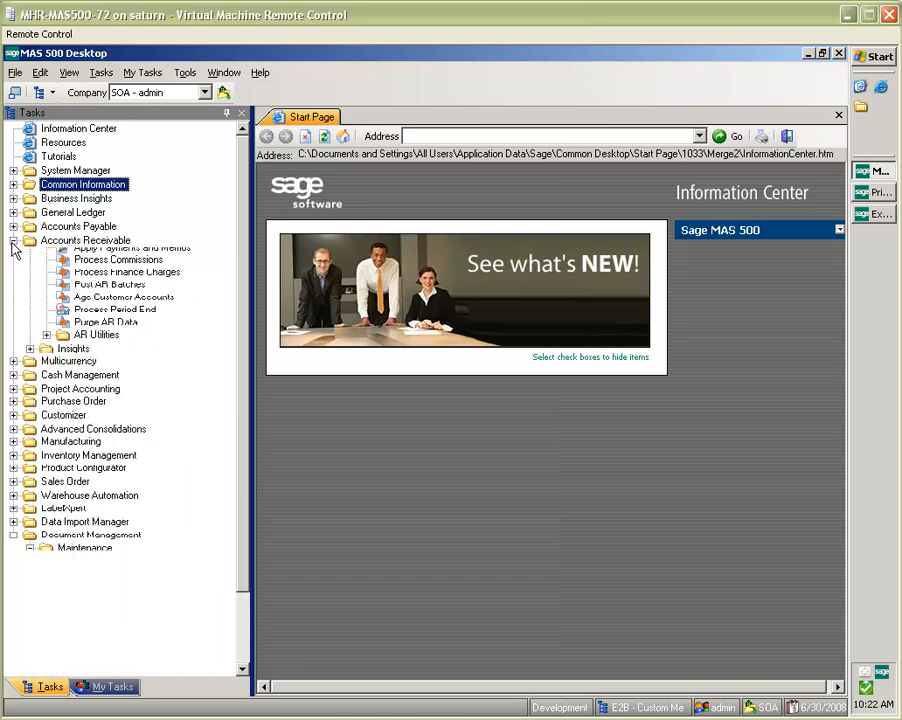
Collapse Accounts Receivable and launch Sales Order > Activities > Enter Sales Orders and Quotes.
click(14, 240)
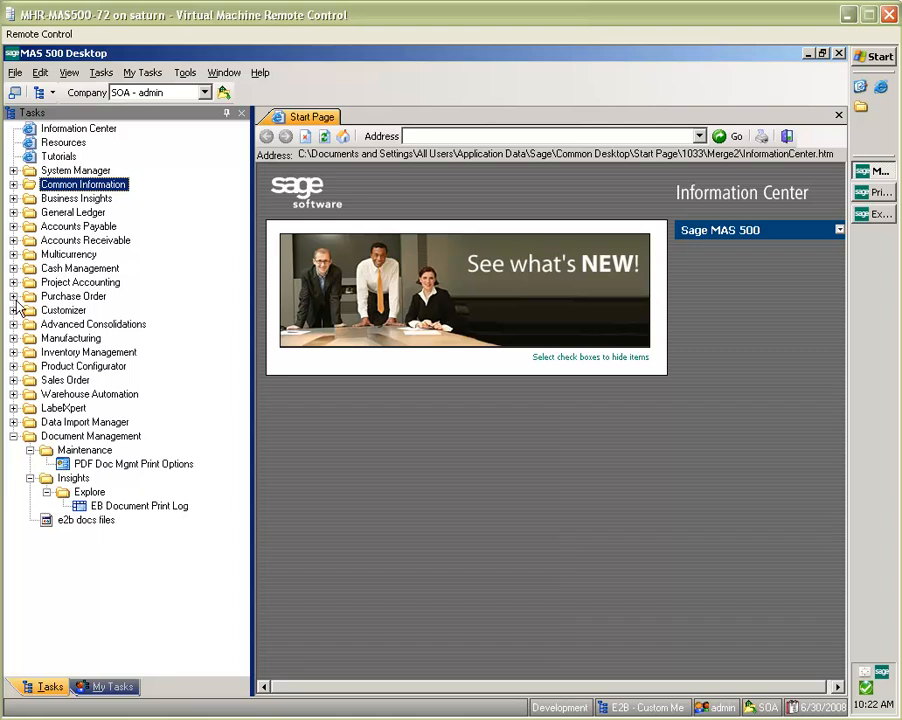
mouse_move(18, 388)
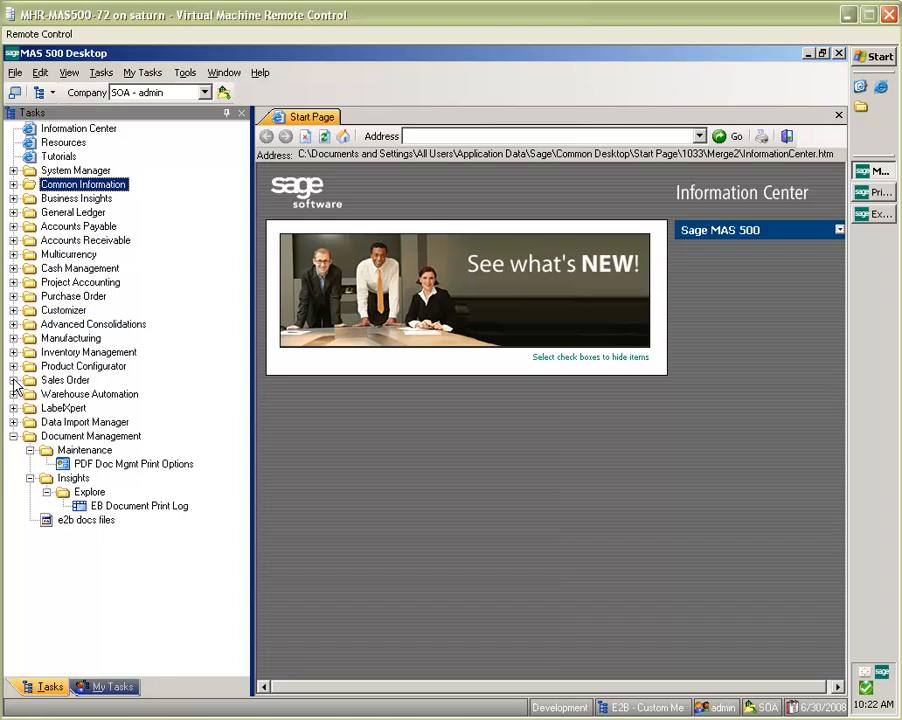
click(14, 380)
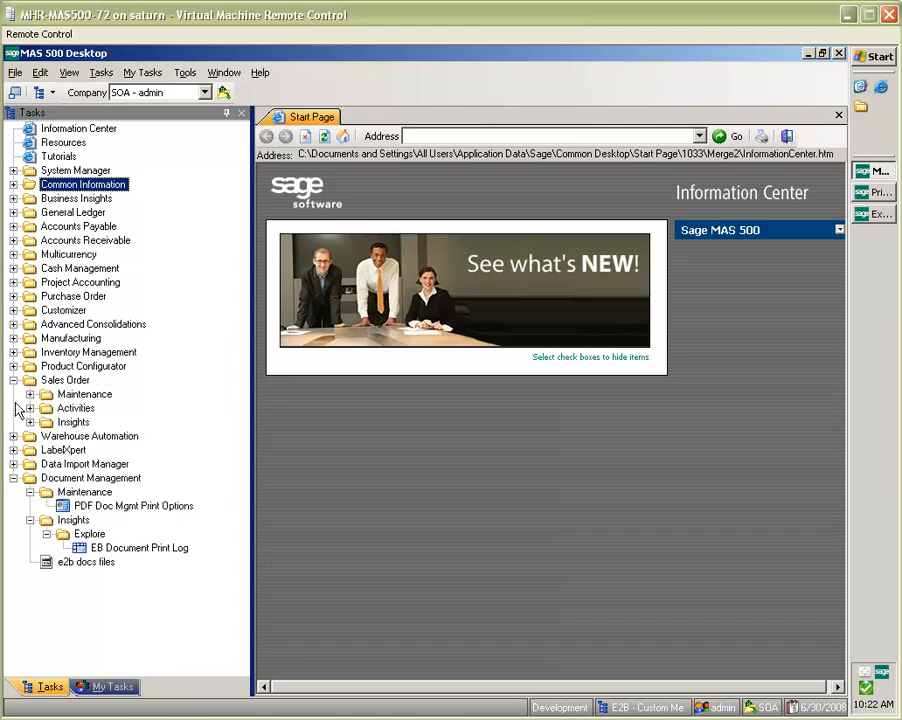
click(31, 408)
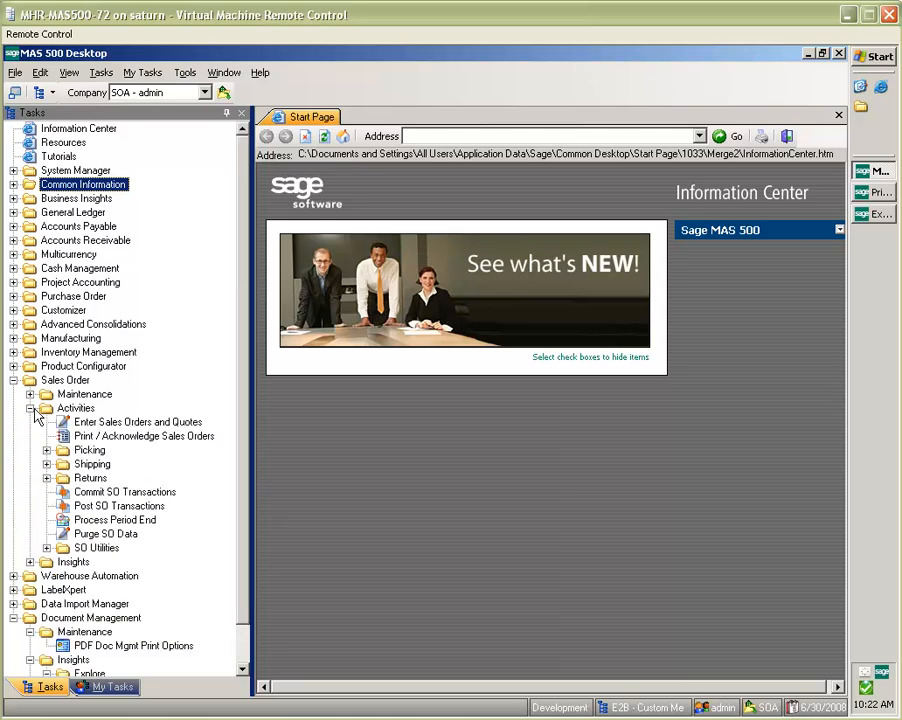
double_click(137, 421)
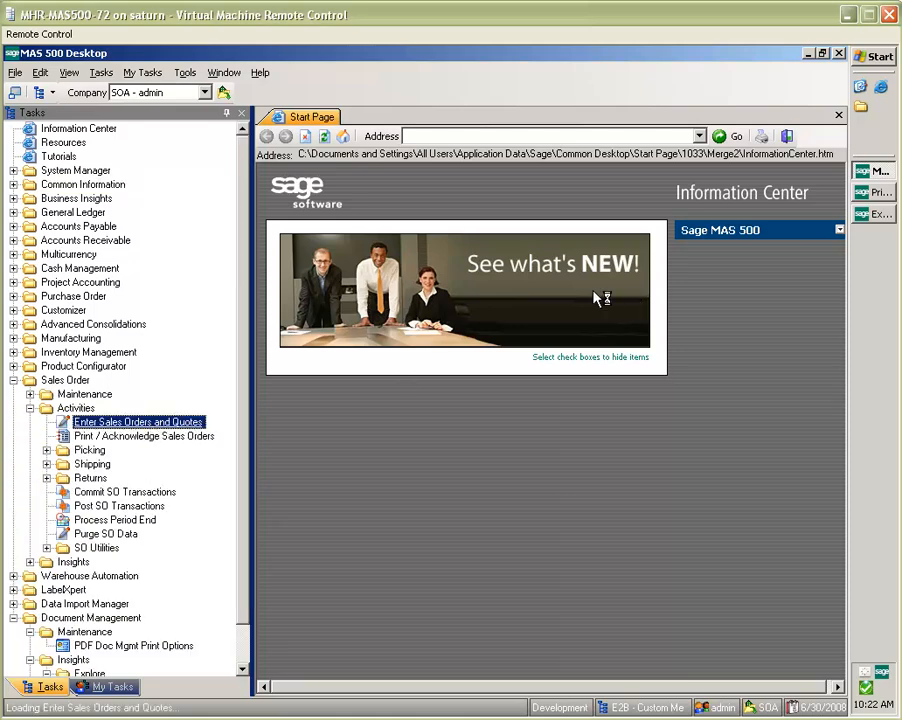
mouse_move(873, 192)
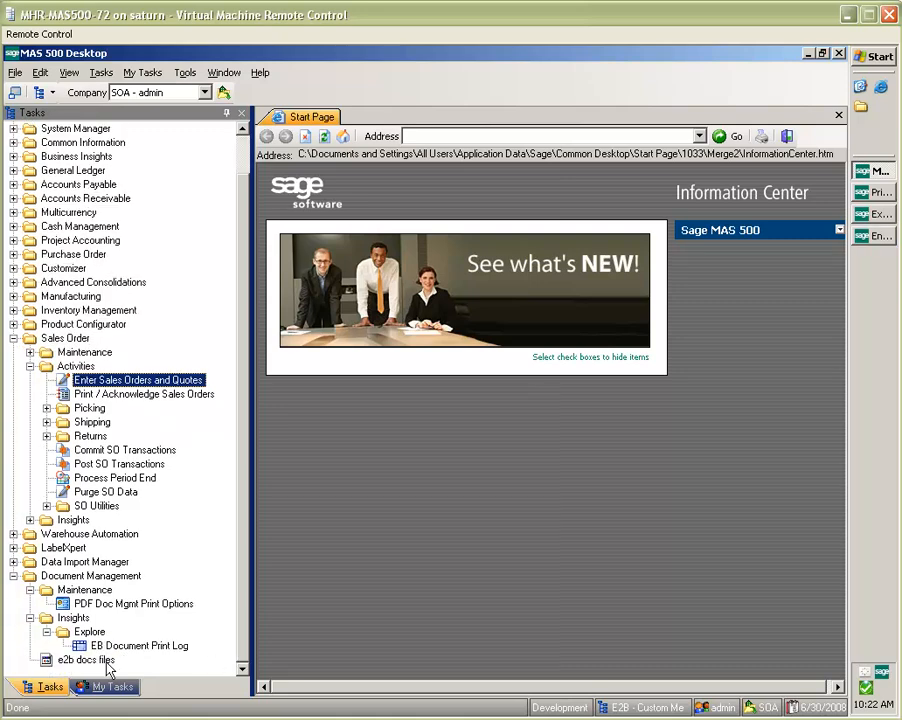
Browse to C:\e2bDocs\SOA\Customer Forms\Aldebrn\Sales Order in Explorer.
double_click(84, 659)
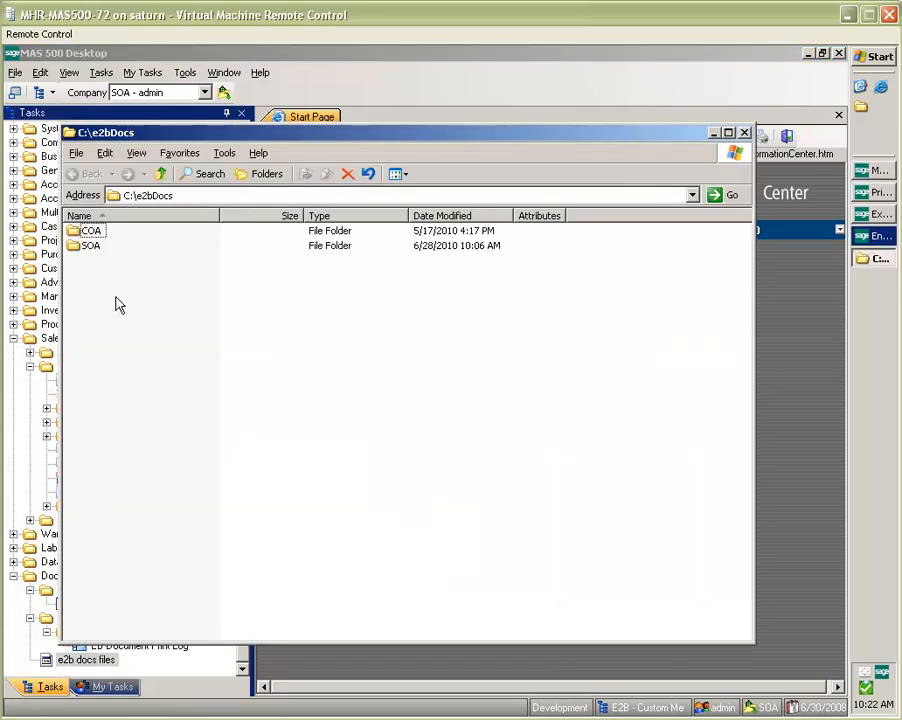
double_click(92, 245)
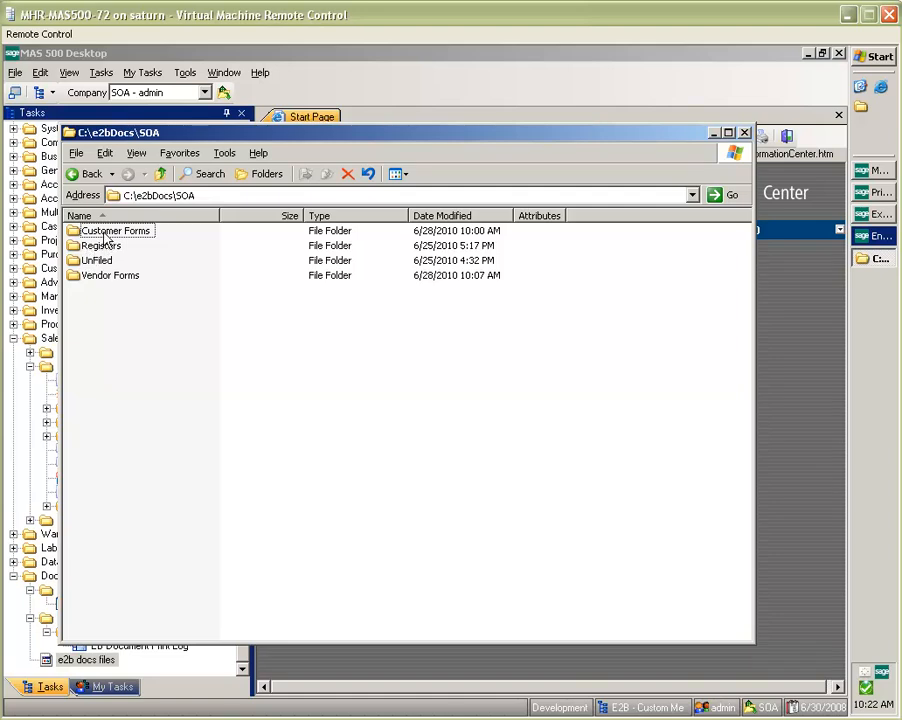
double_click(113, 230)
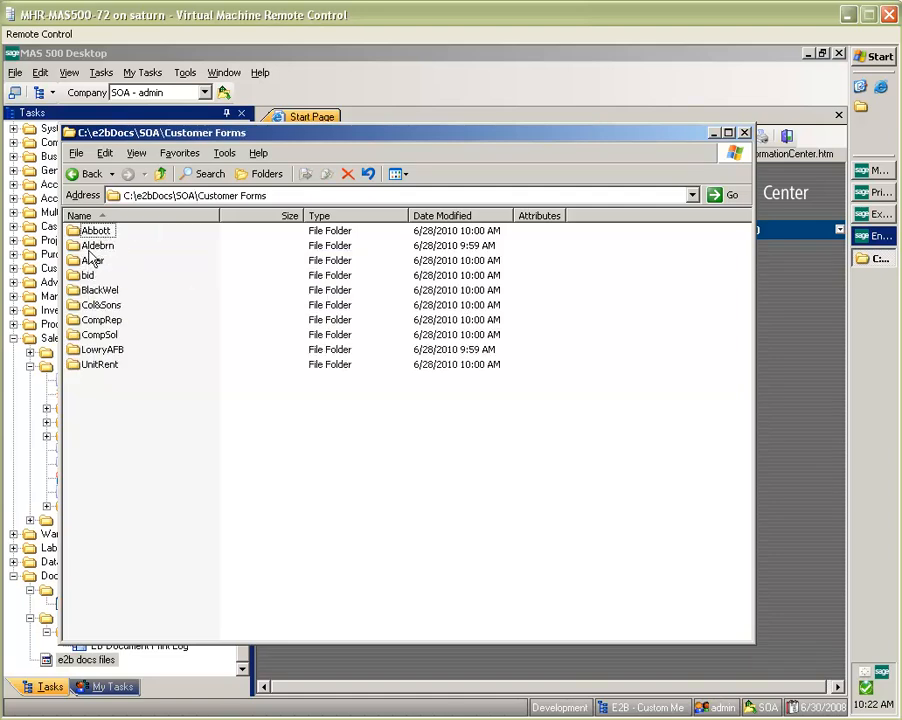
double_click(96, 245)
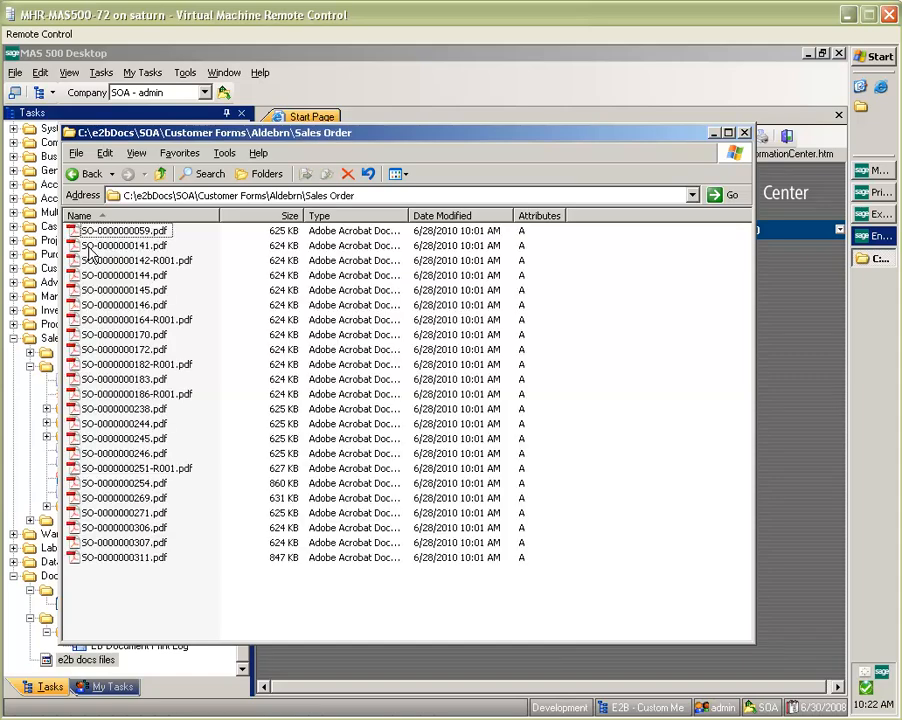
mouse_move(675, 172)
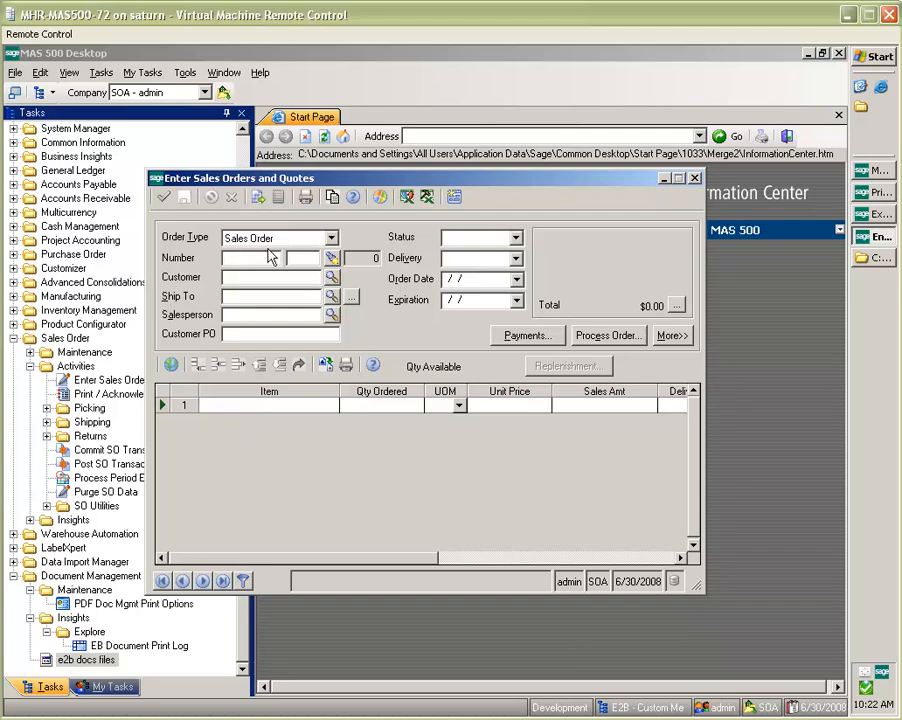
Load sales order 059 and bring up its shortcut menu to view the document.
text(059)
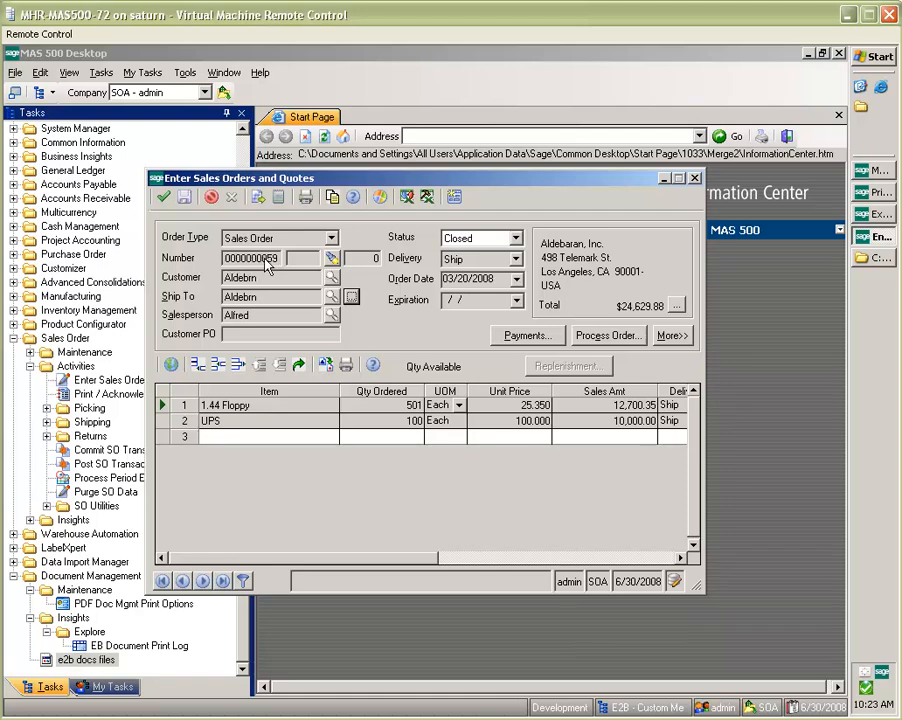
right_click(250, 258)
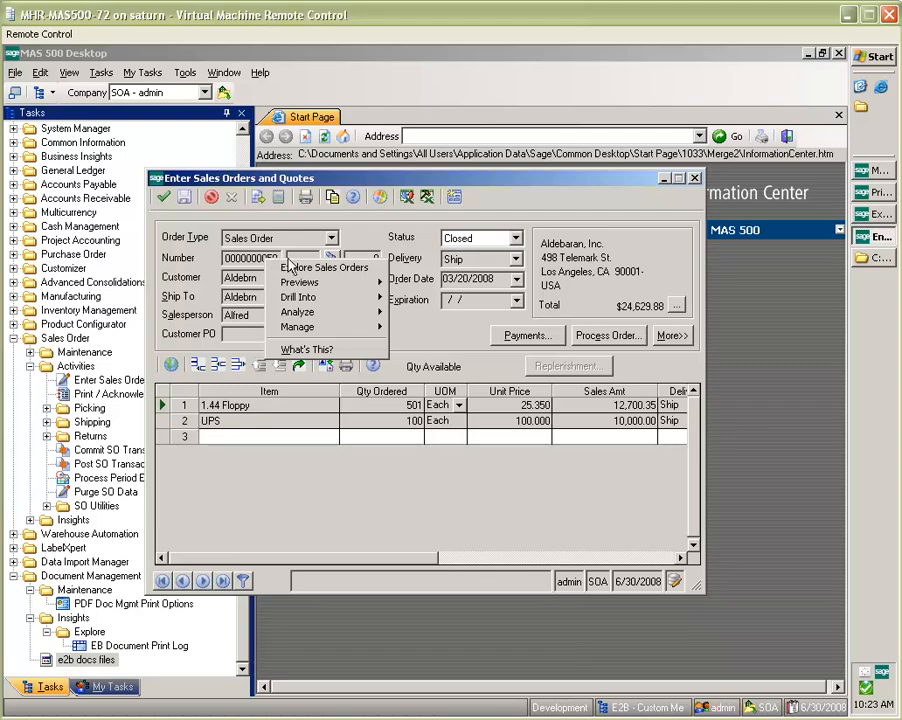
mouse_move(297, 327)
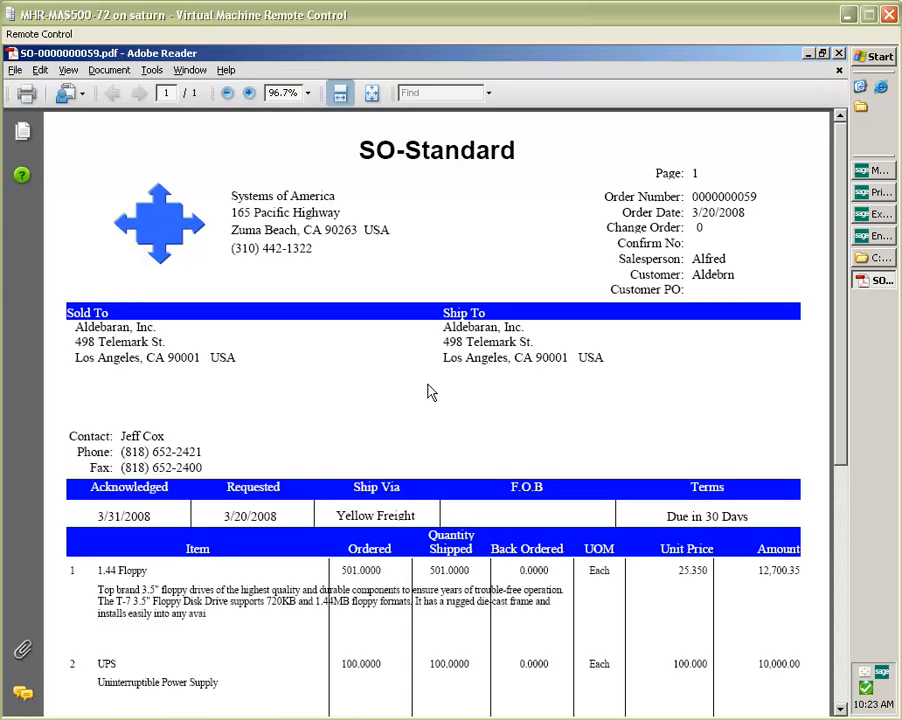
mouse_move(424, 390)
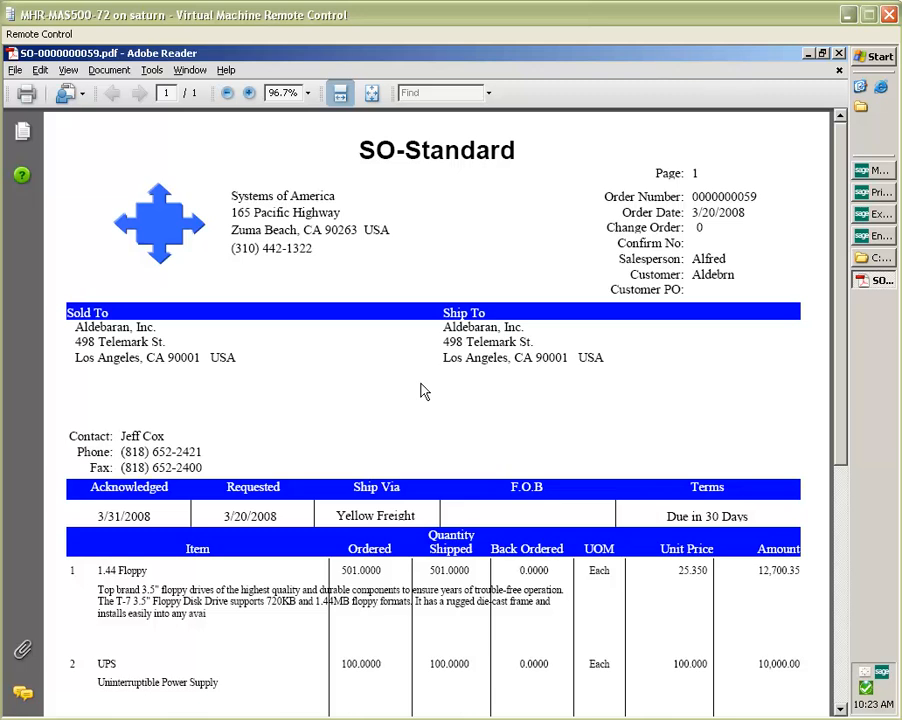
mouse_move(845, 80)
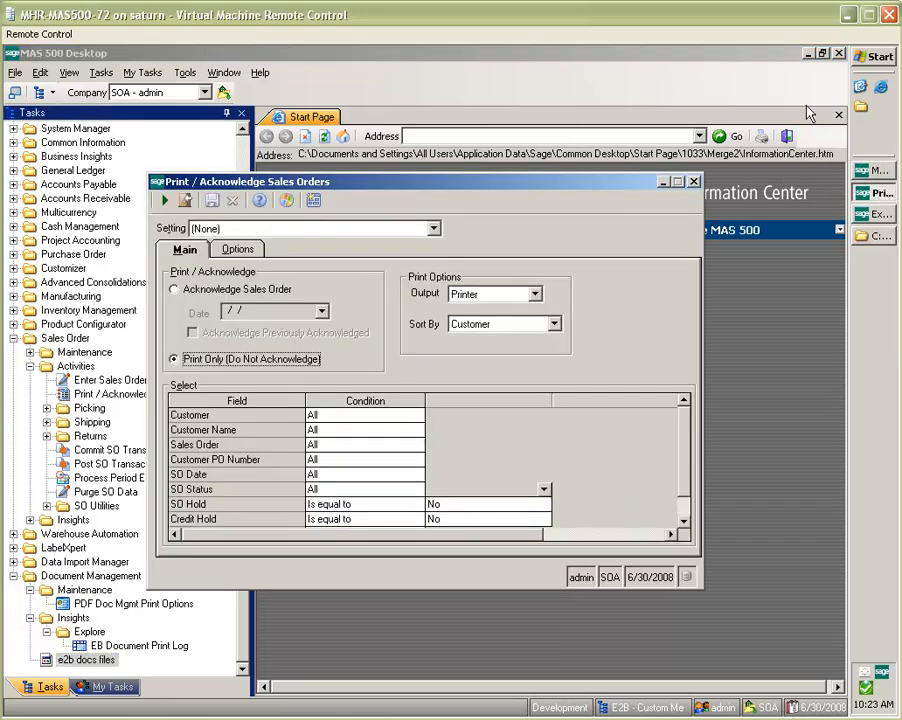
Switch to the Document Print Log and expand DocName ARIN to show both registers.
click(694, 181)
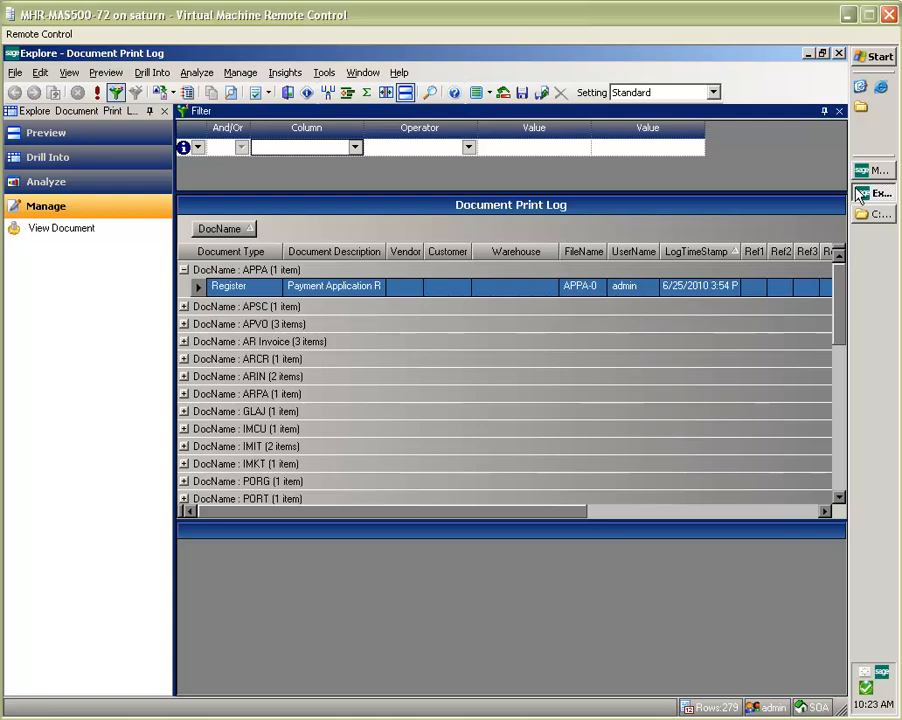
mouse_move(335, 222)
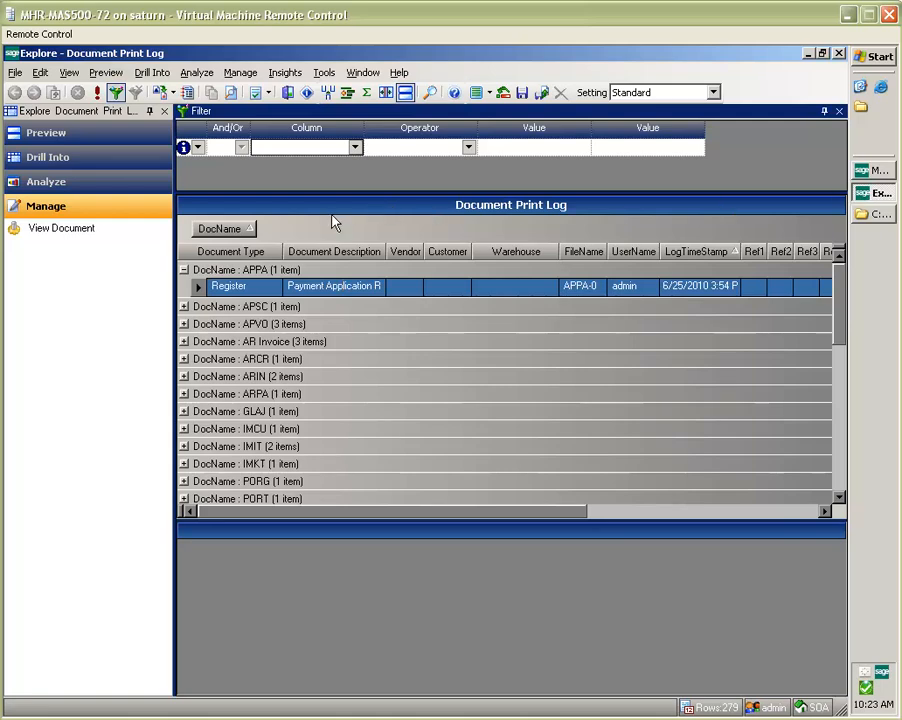
mouse_move(330, 223)
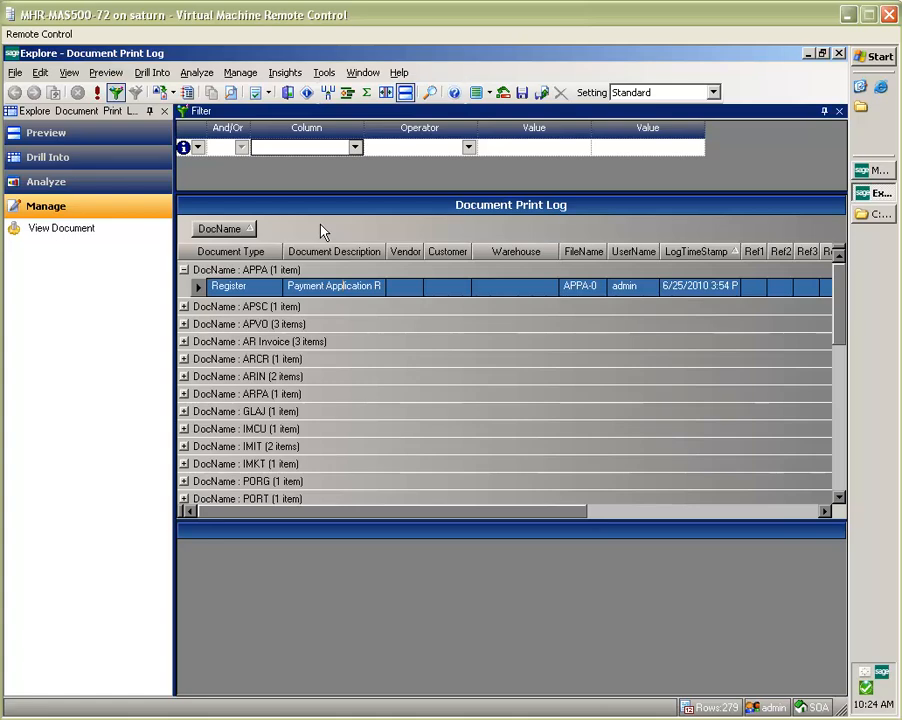
mouse_move(426, 325)
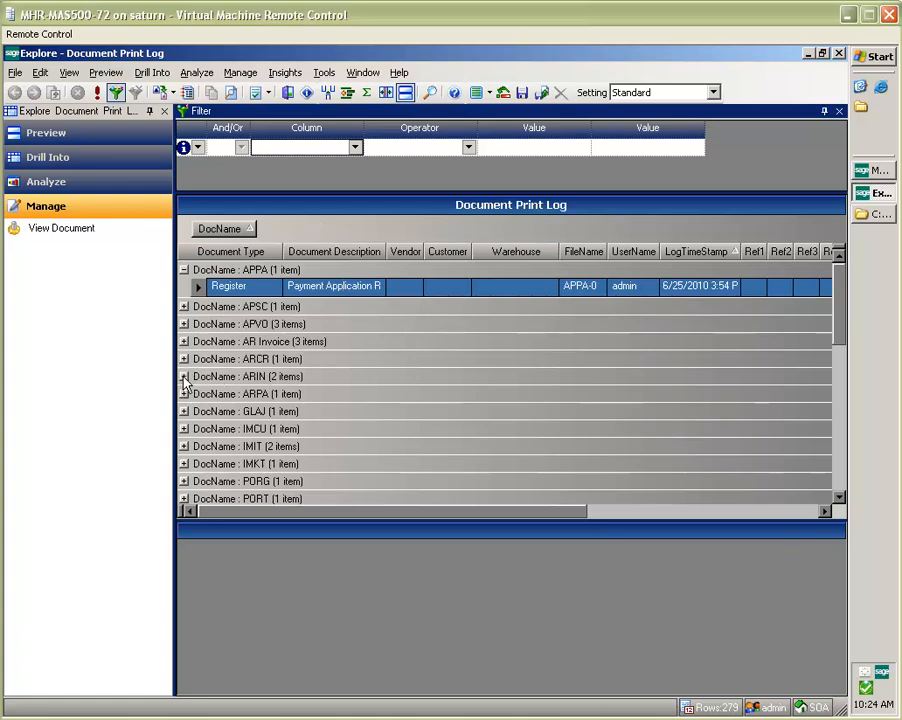
click(184, 376)
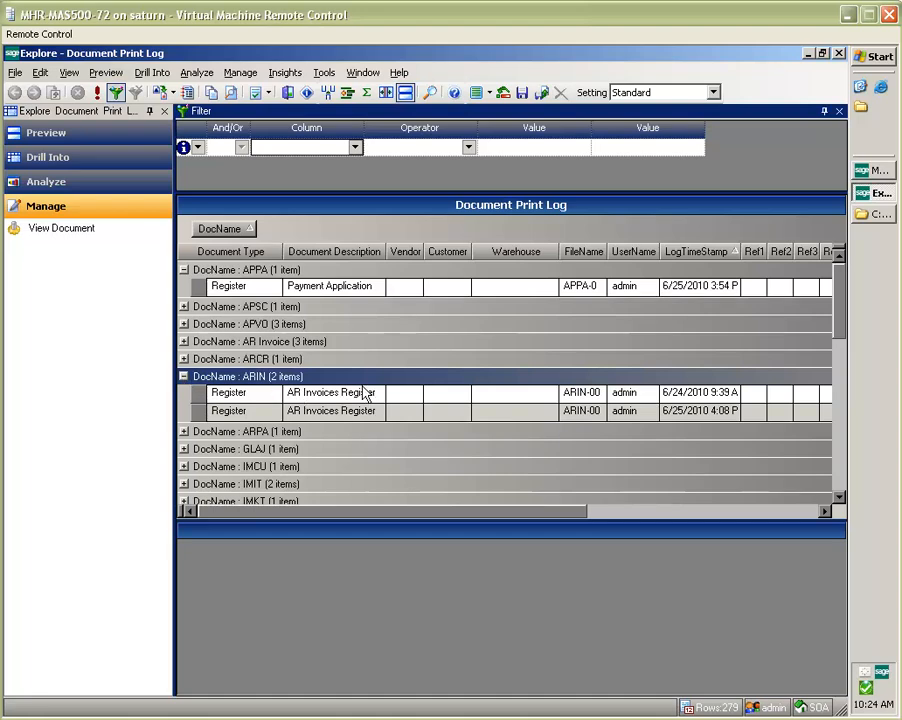
View and close the first AR Invoices Register PDF, then expand DocName GLAJ.
click(330, 392)
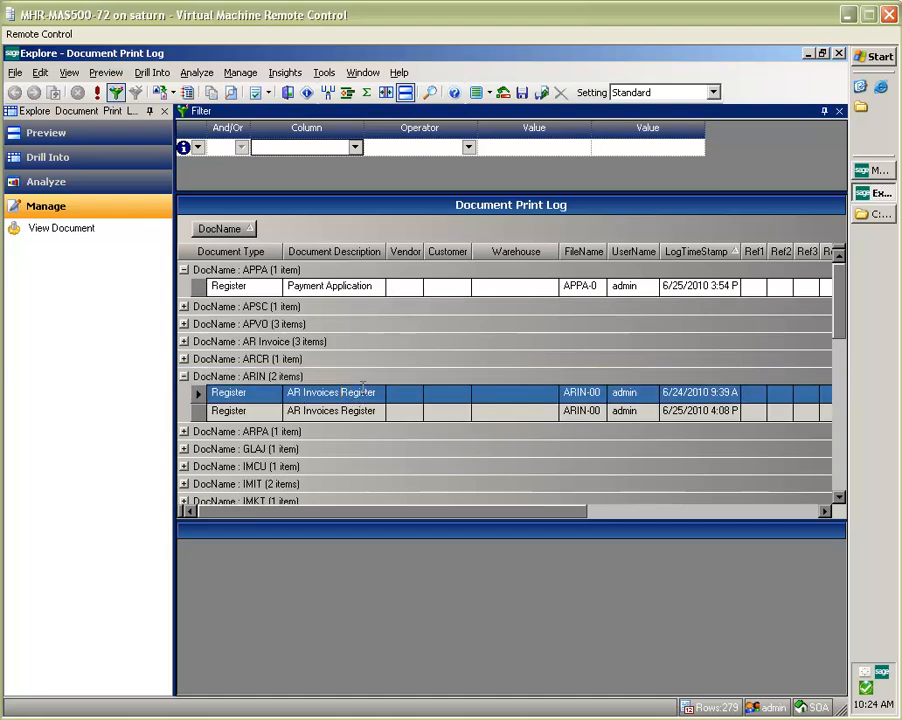
mouse_move(61, 228)
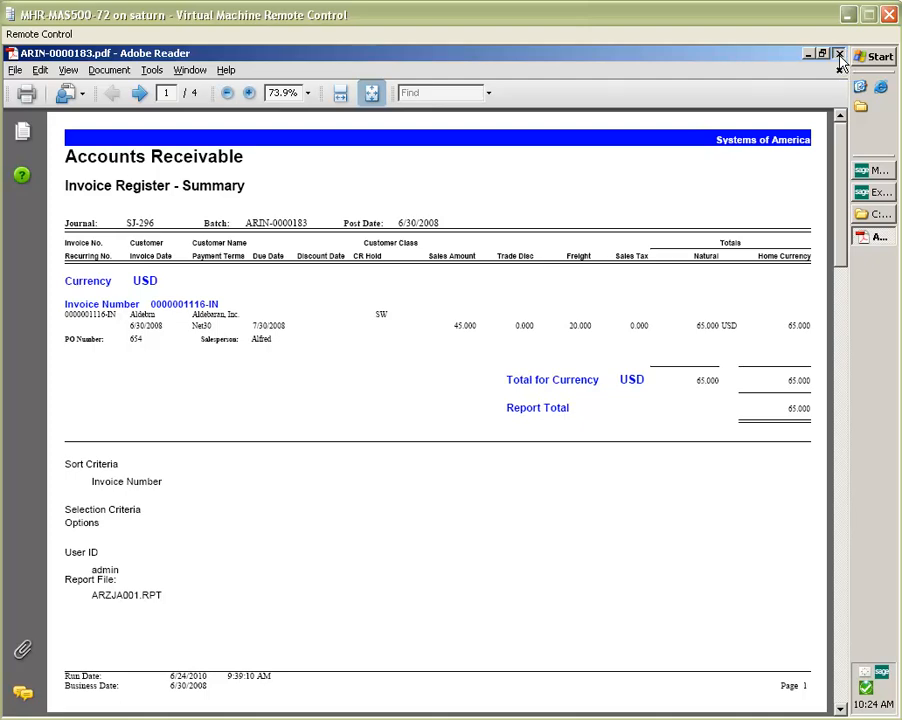
click(840, 53)
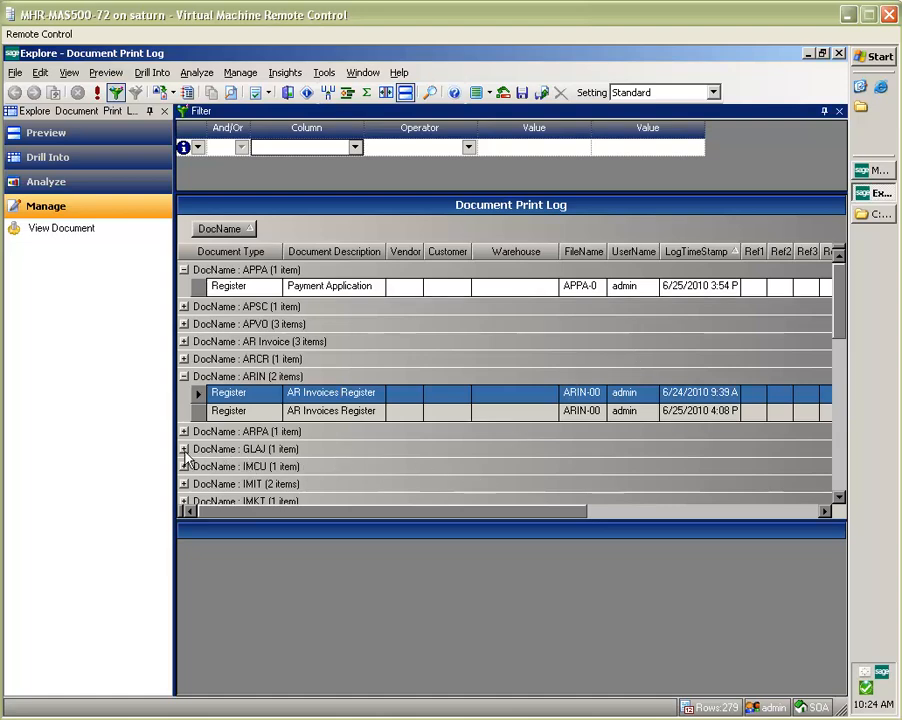
click(184, 449)
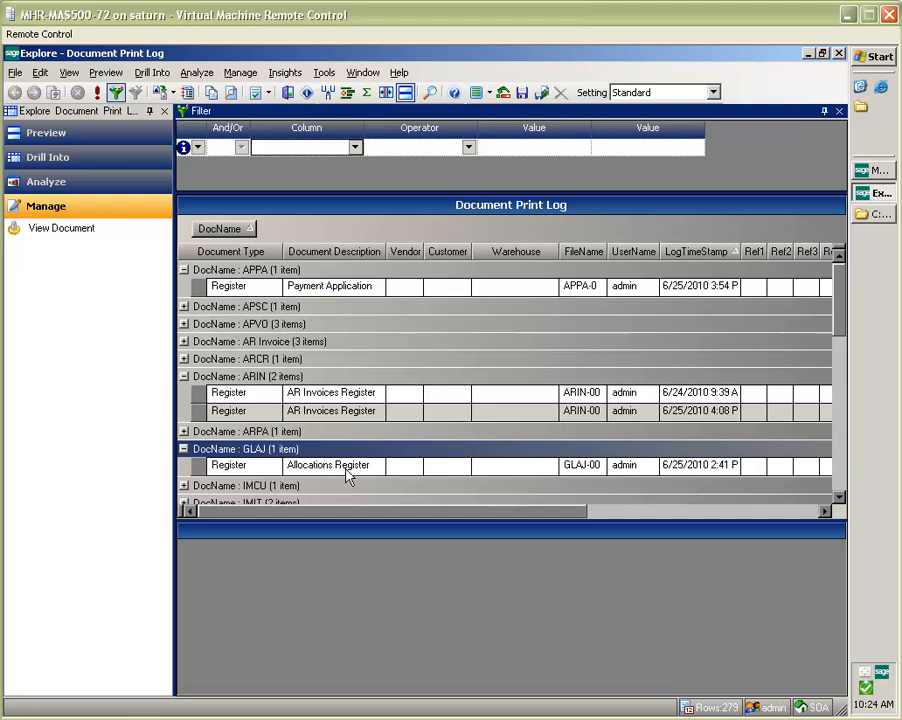
click(328, 465)
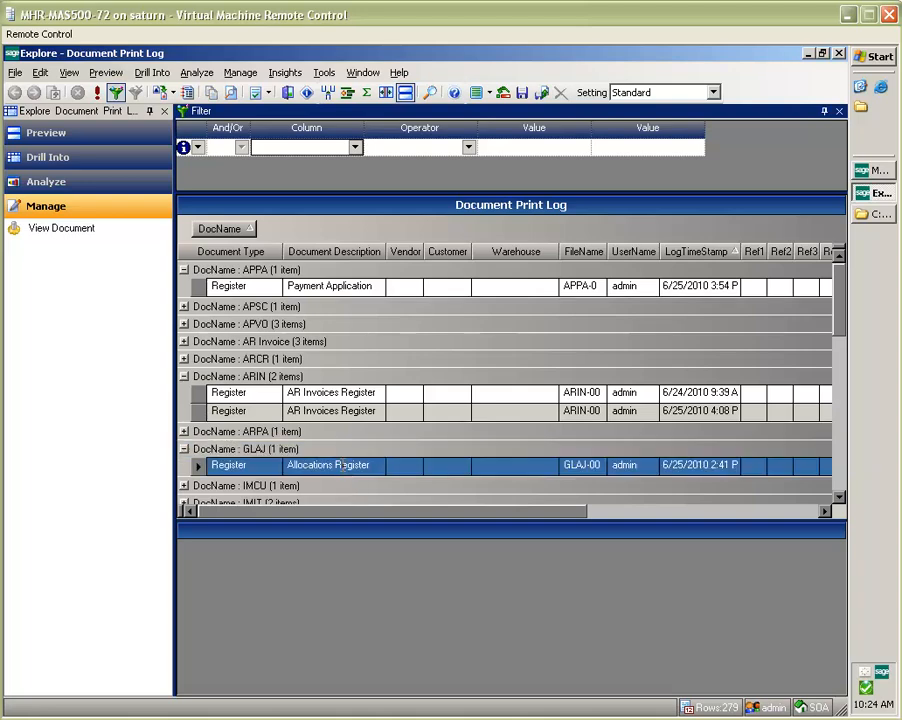
mouse_move(61, 228)
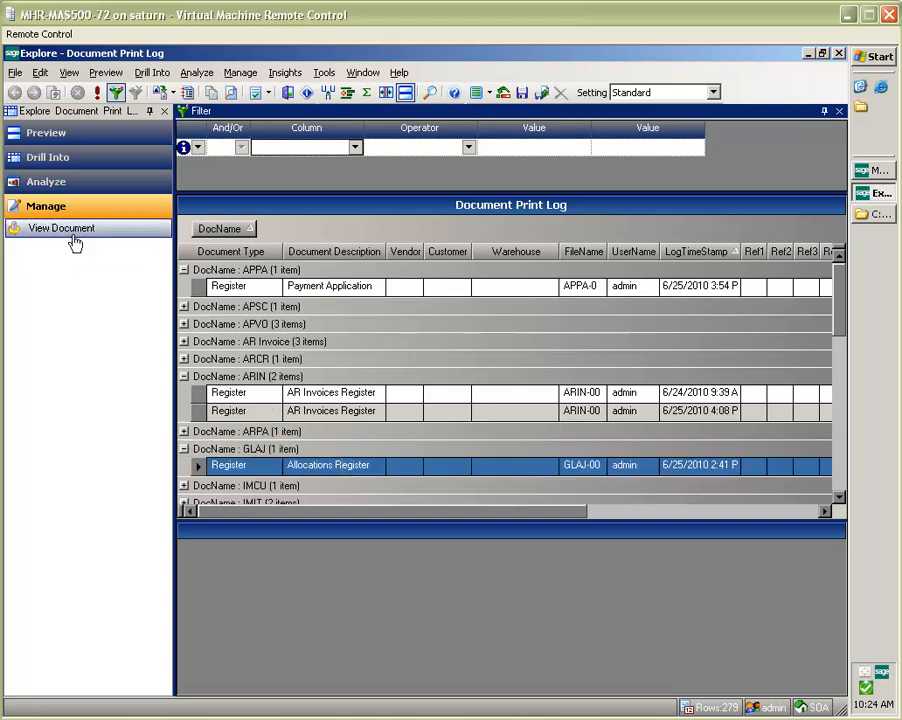
click(61, 228)
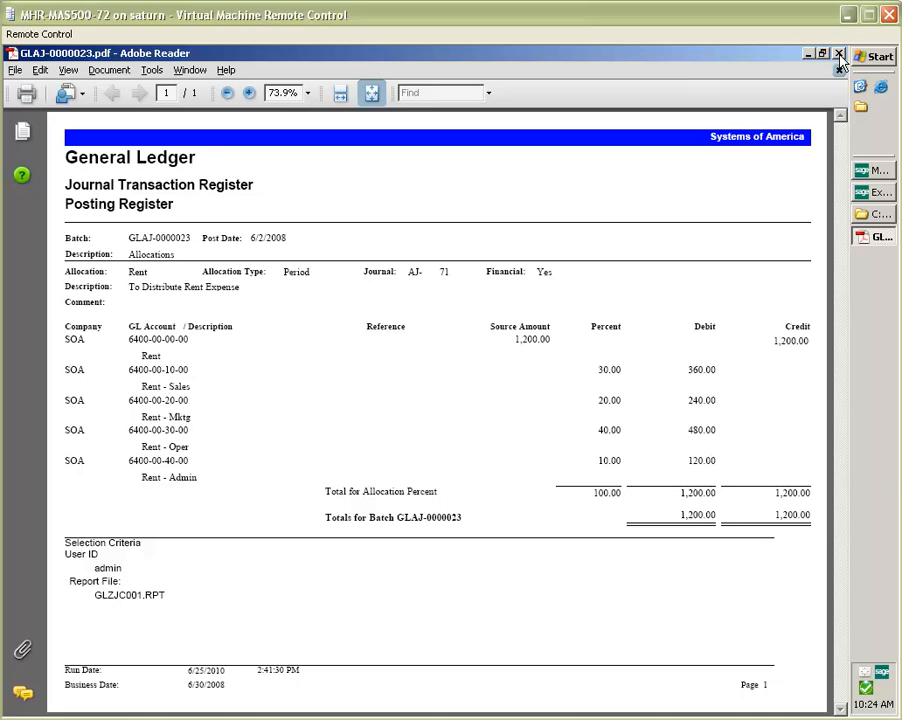
click(838, 53)
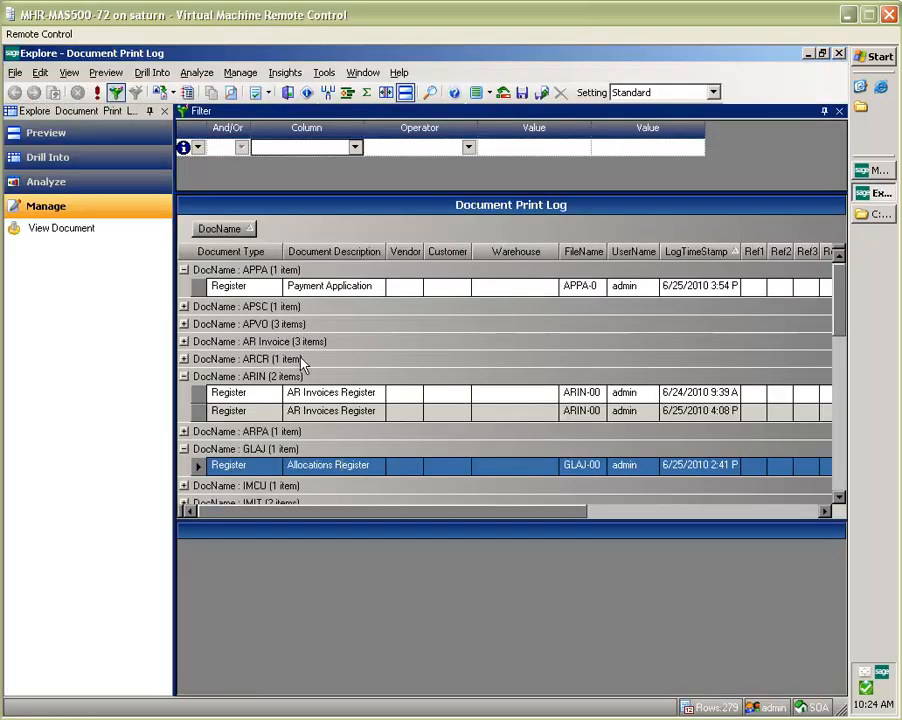